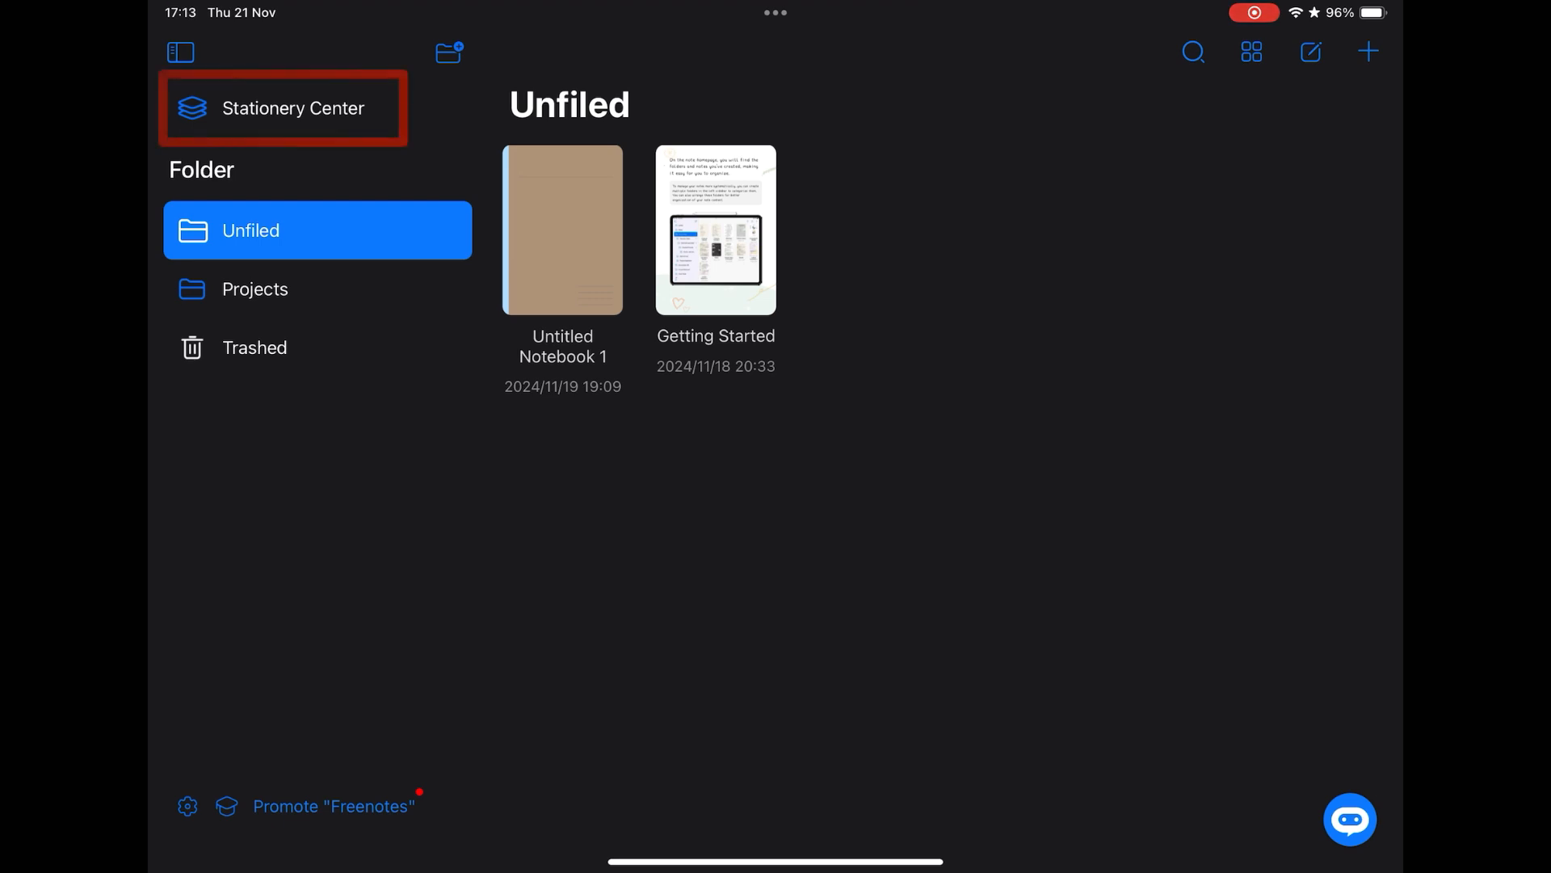
Browse the Stationery Center's Font, Template and Sticker sections, then return toward the library.
click(284, 108)
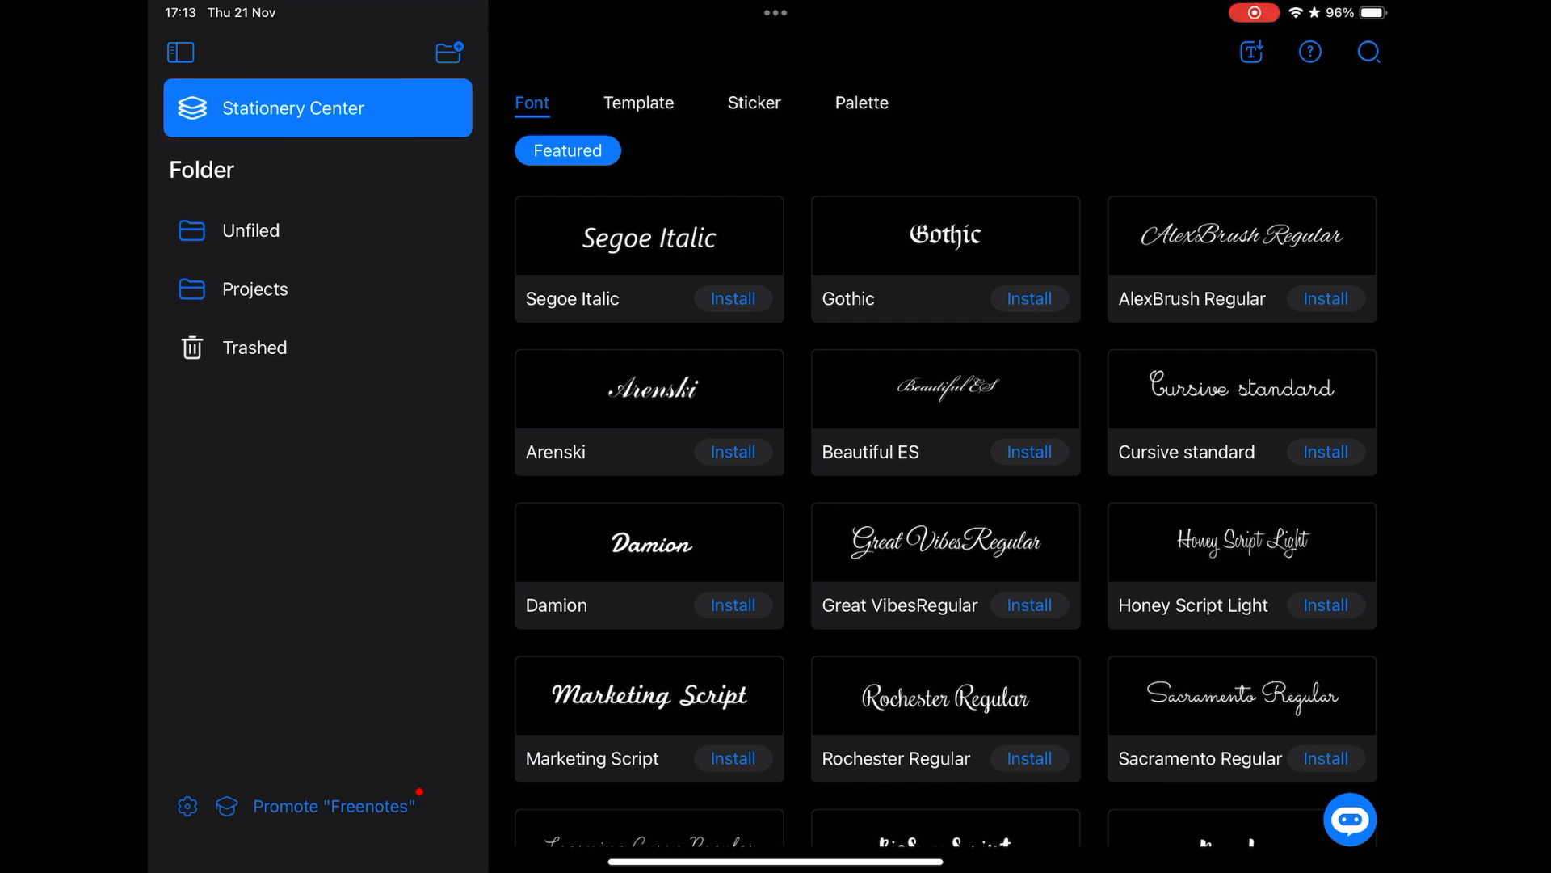
click(640, 102)
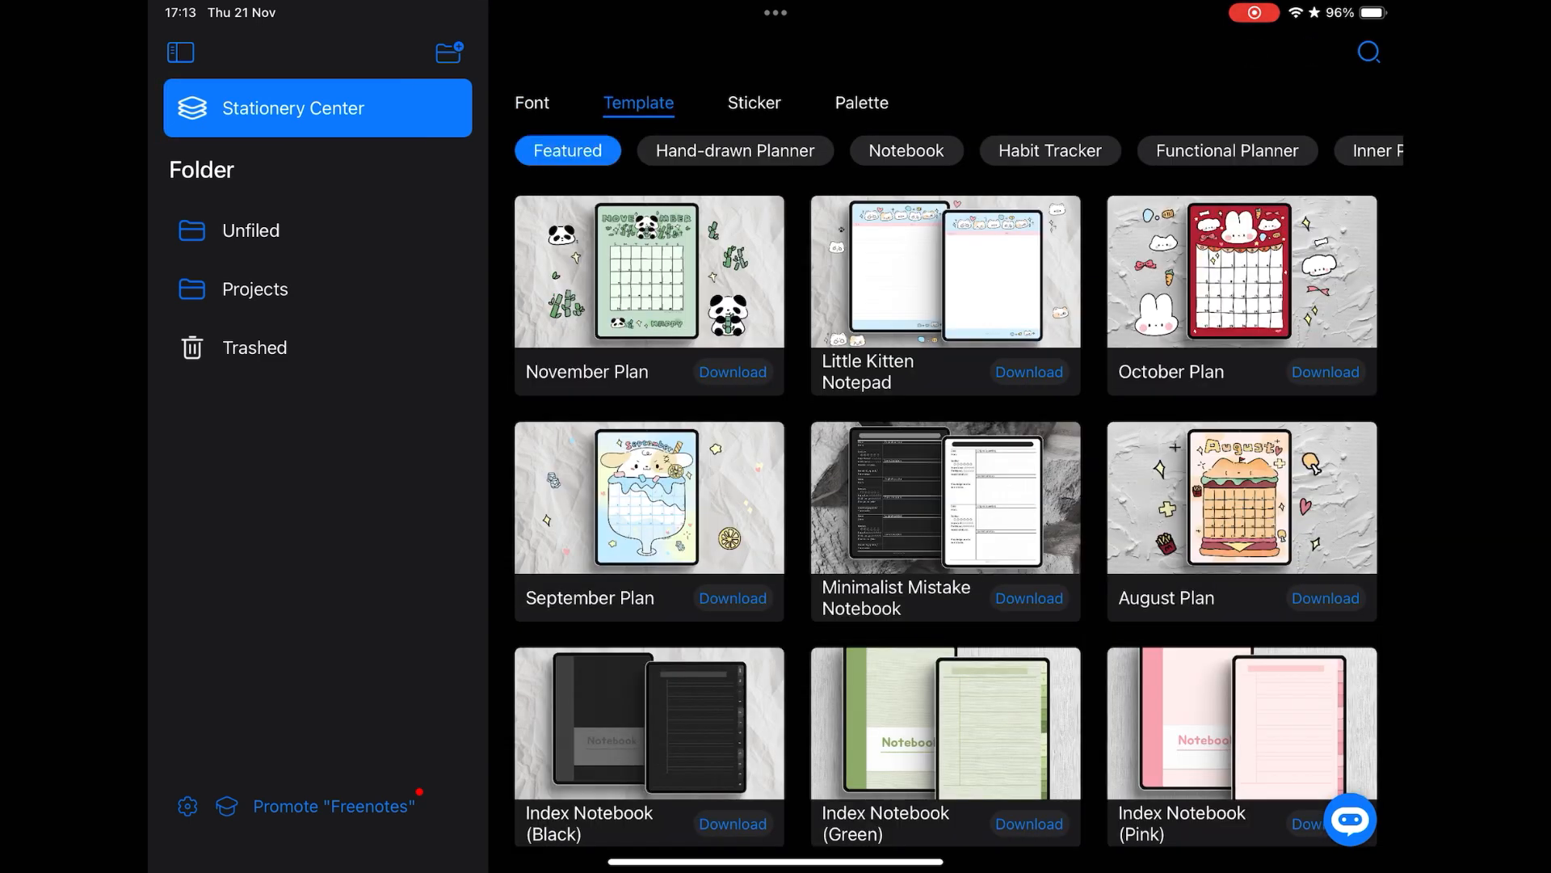
click(754, 103)
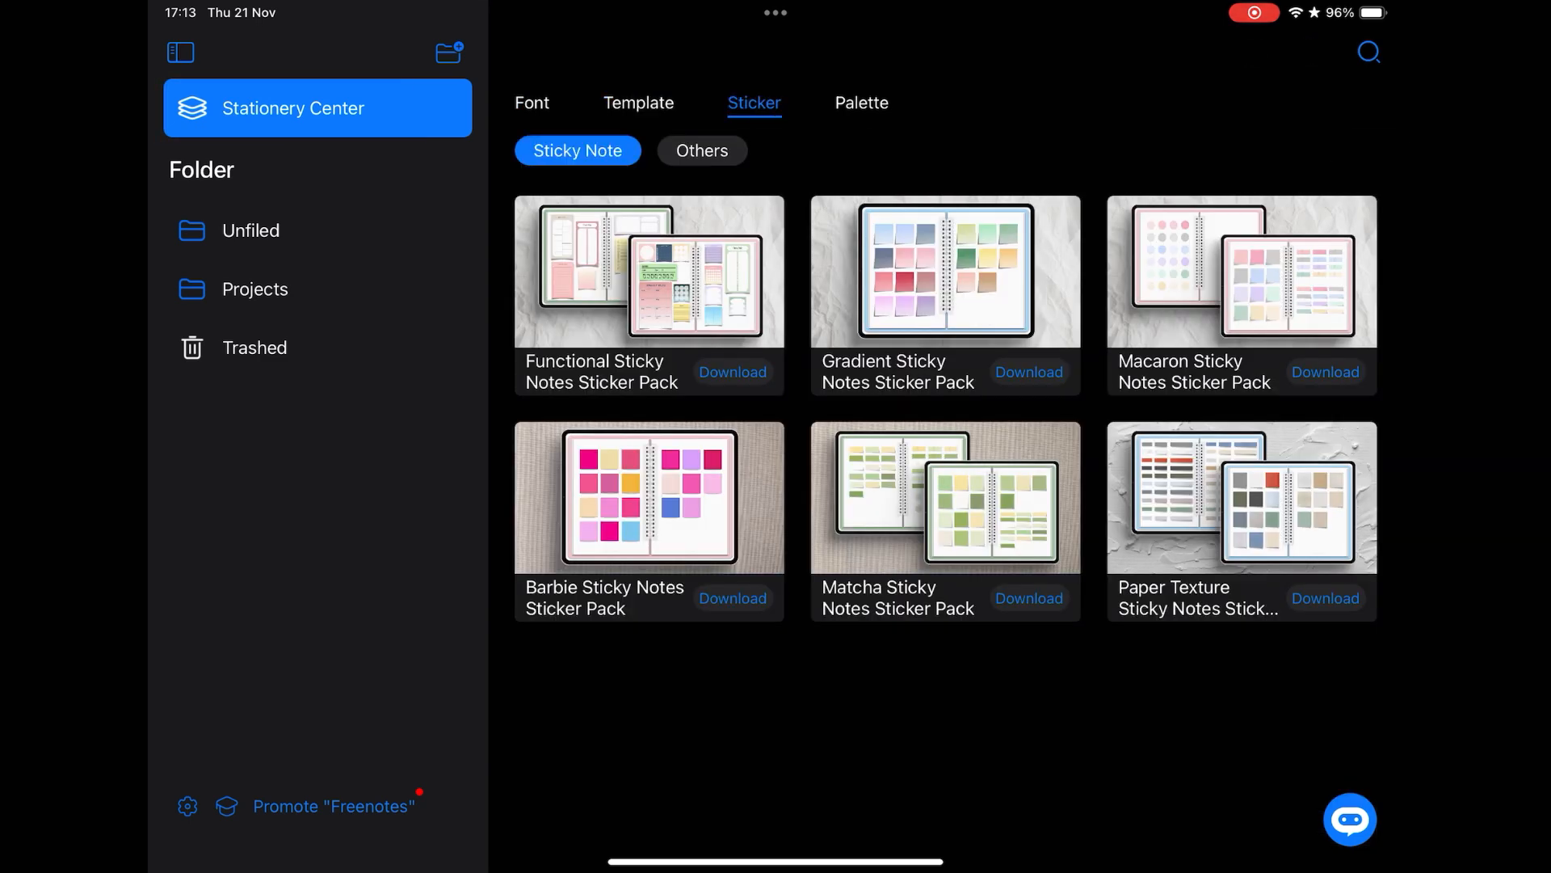
click(861, 104)
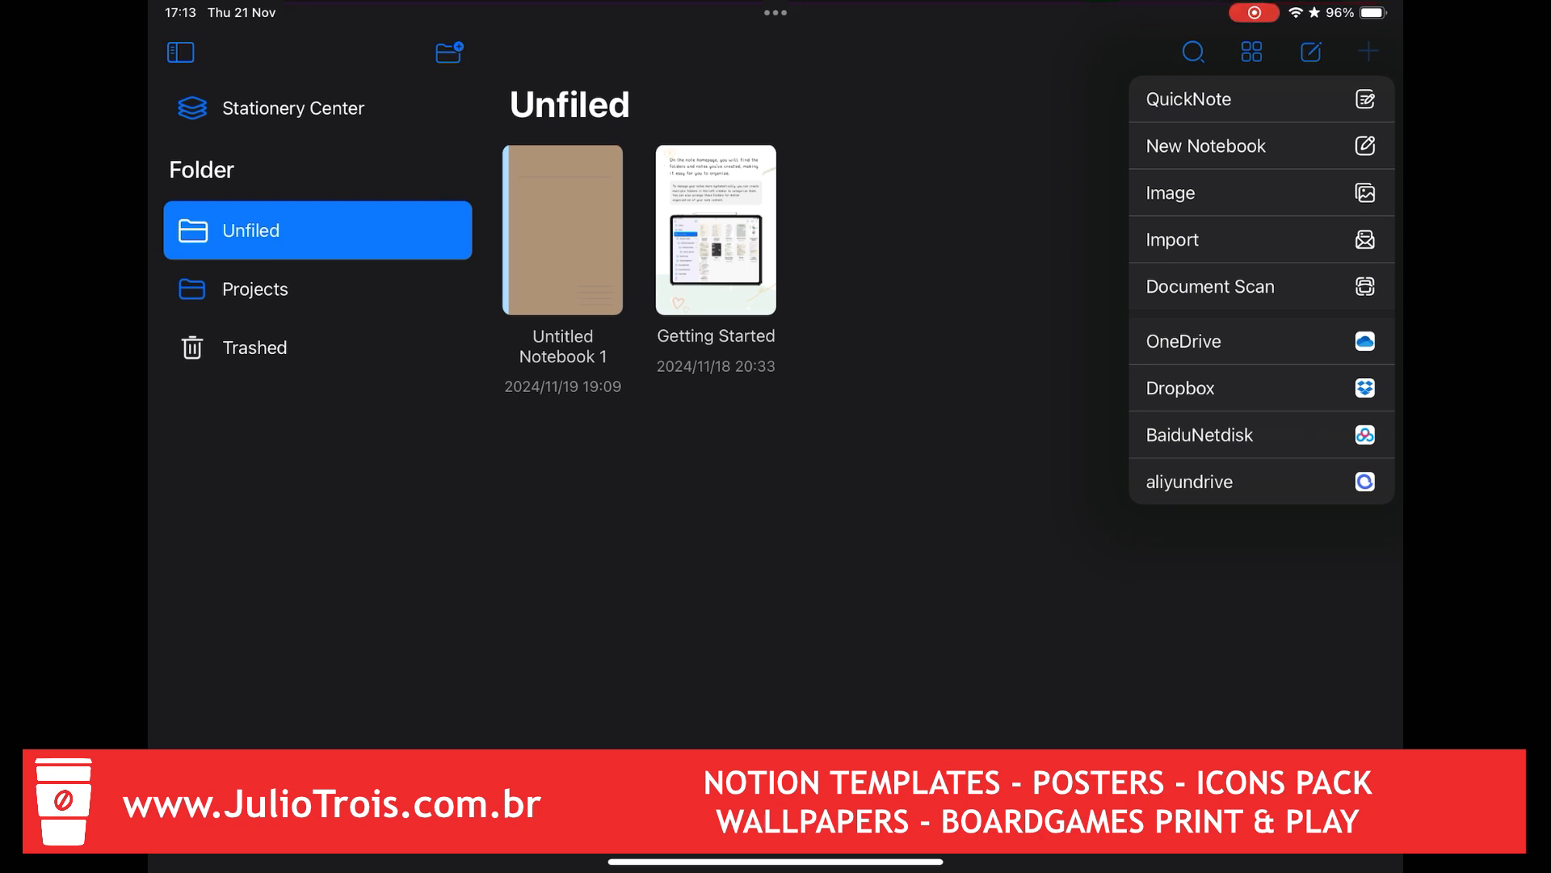
Create a new ruled A4 notebook, keeping the Rule template after reviewing the options.
click(1204, 145)
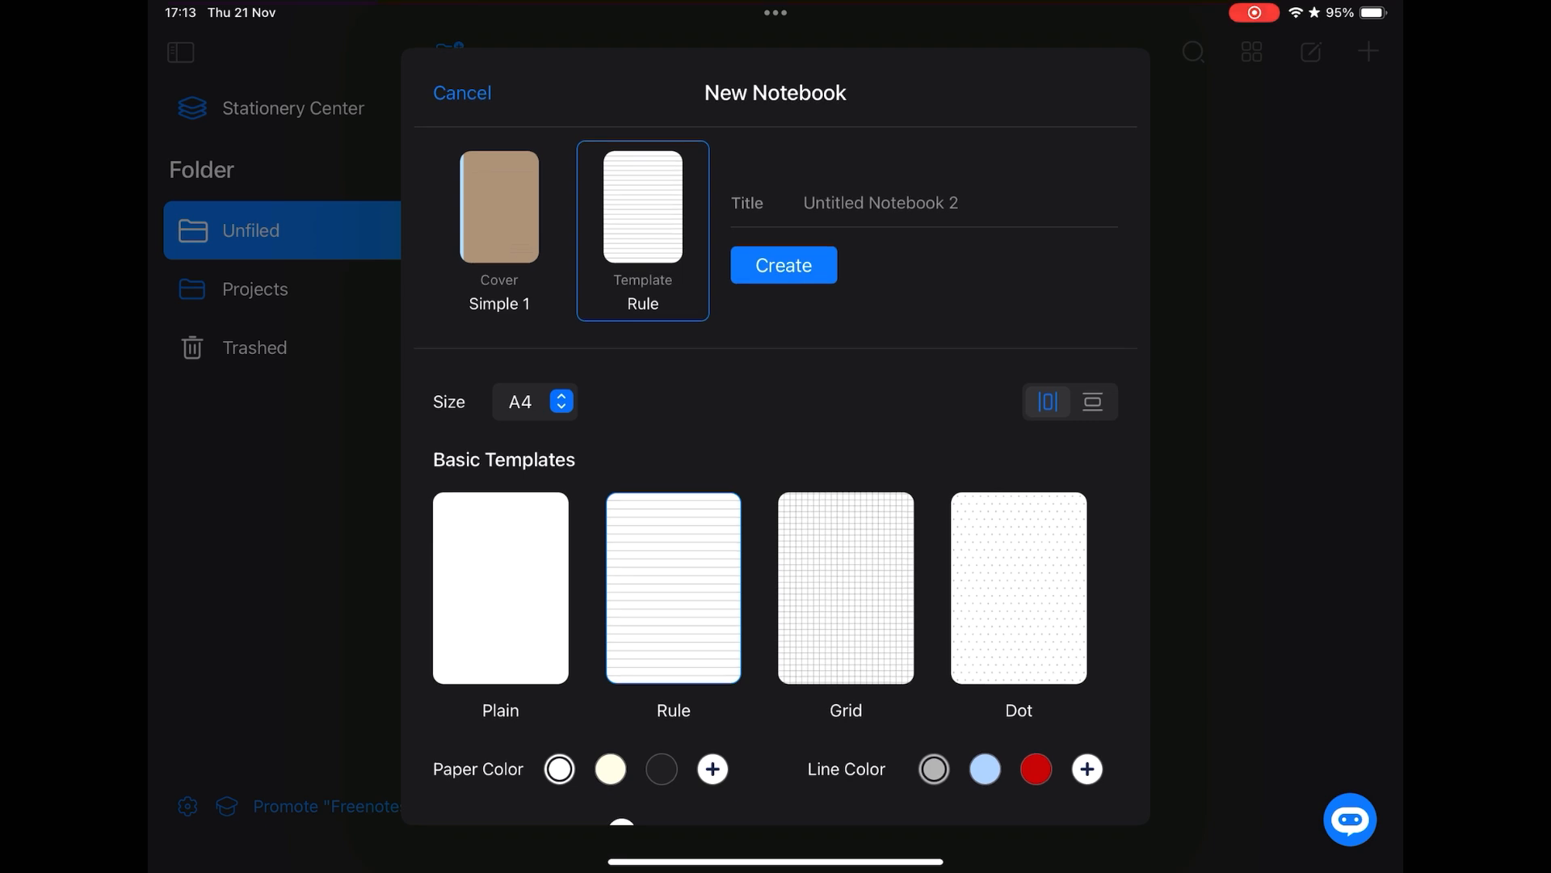
click(561, 403)
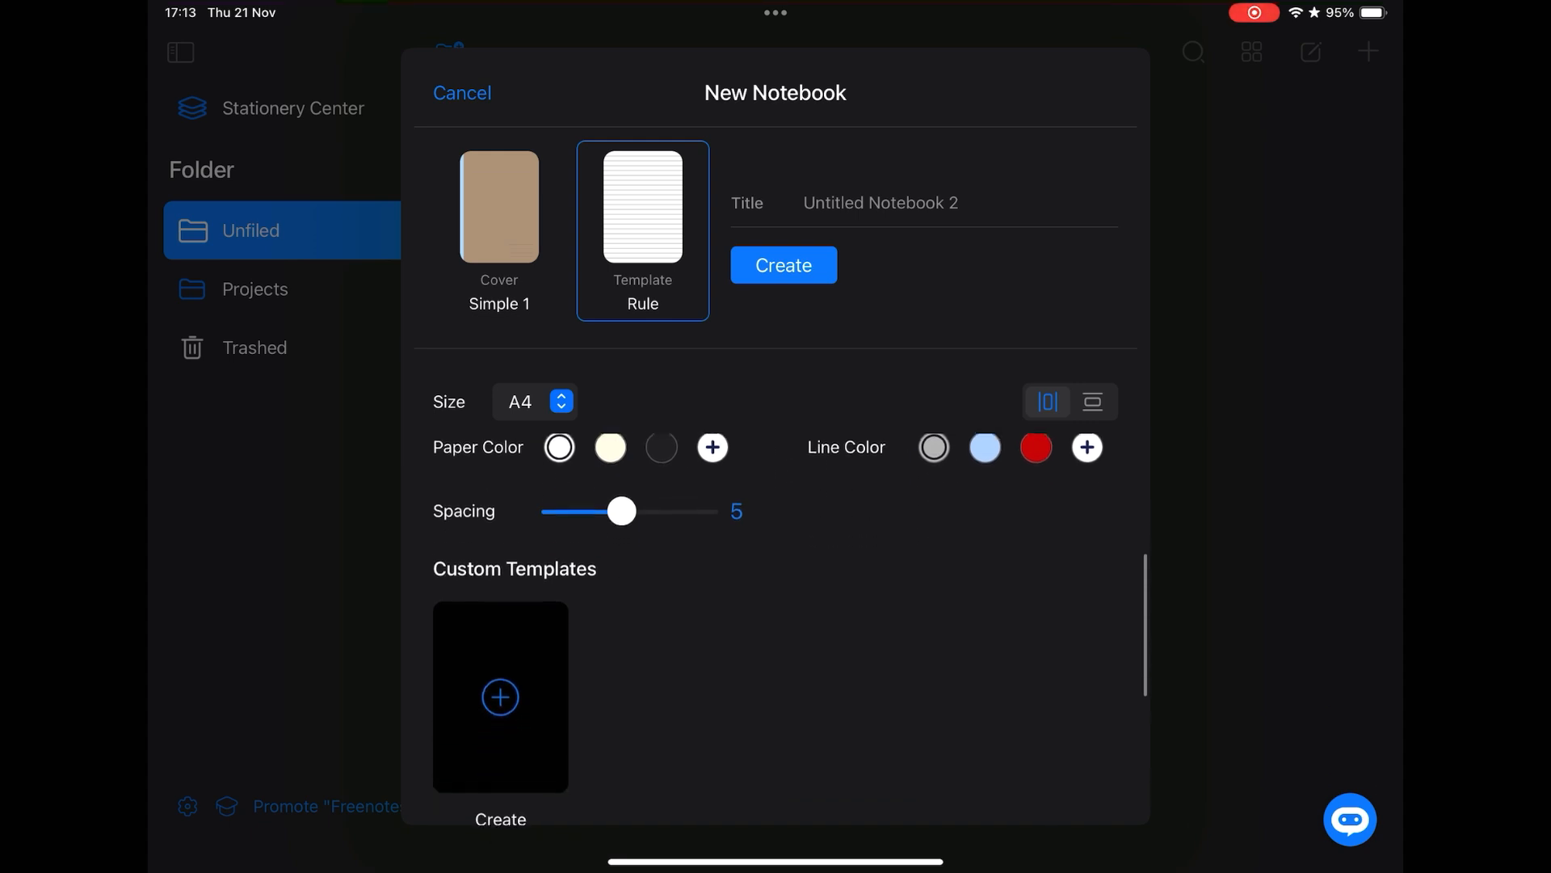
scroll(down, 3)
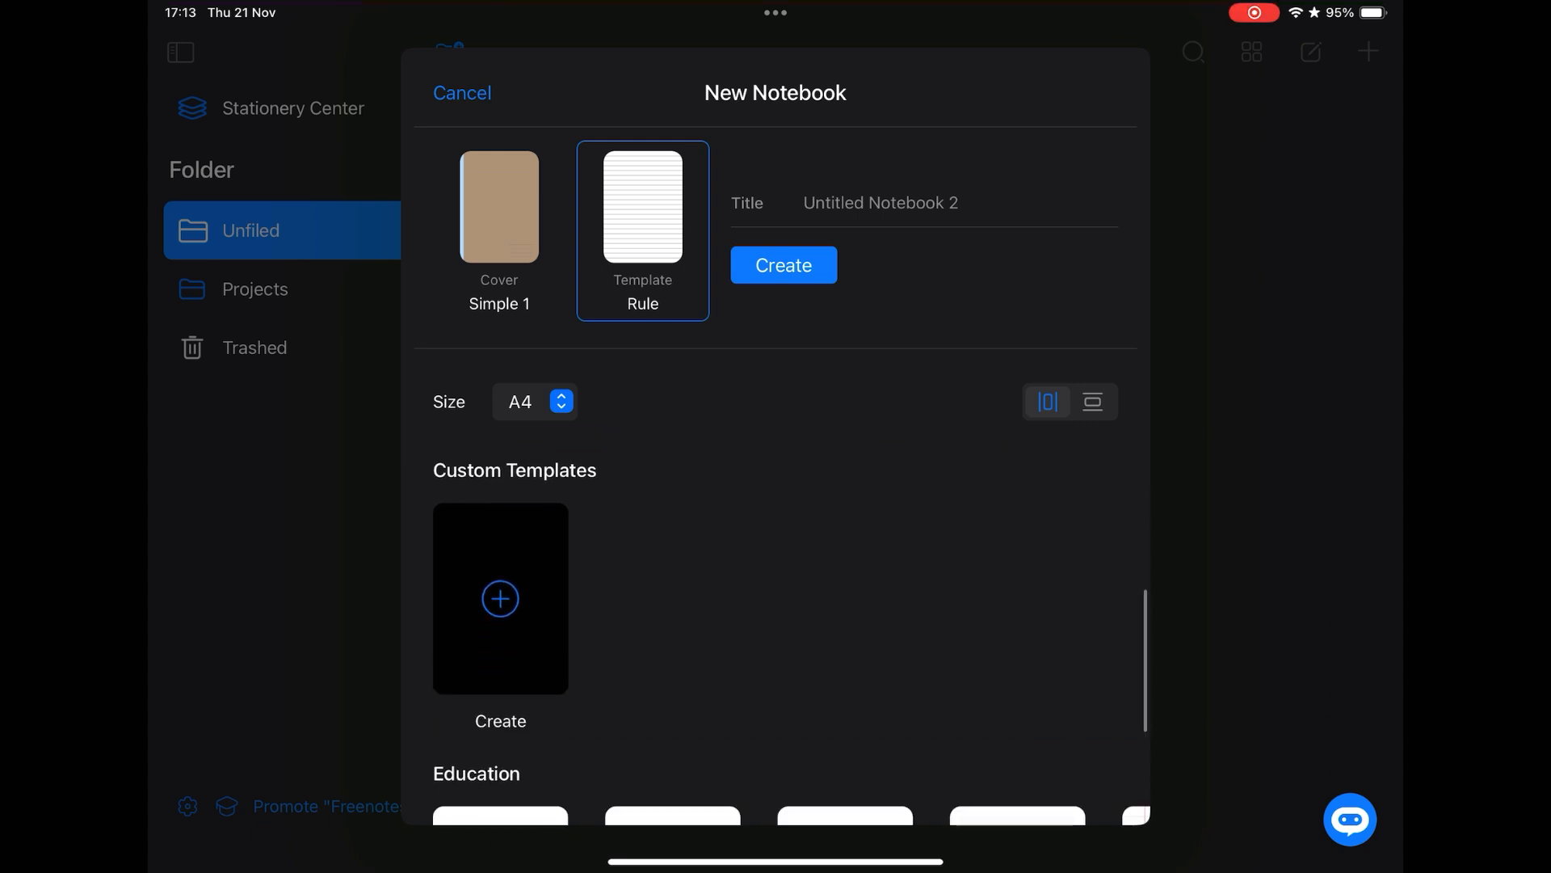
scroll(down, 3)
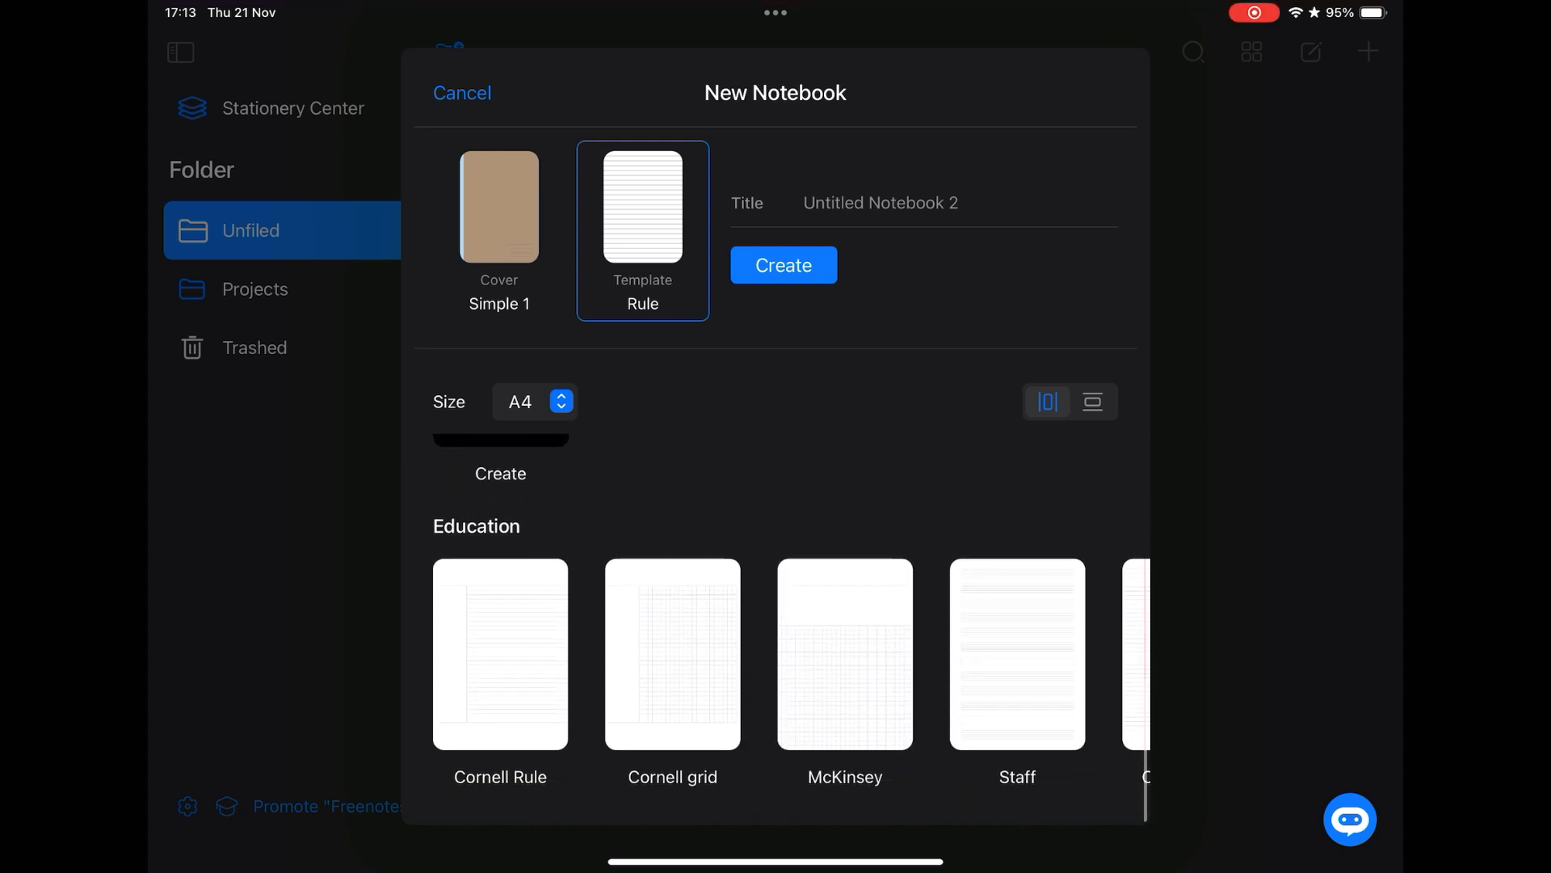
click(782, 263)
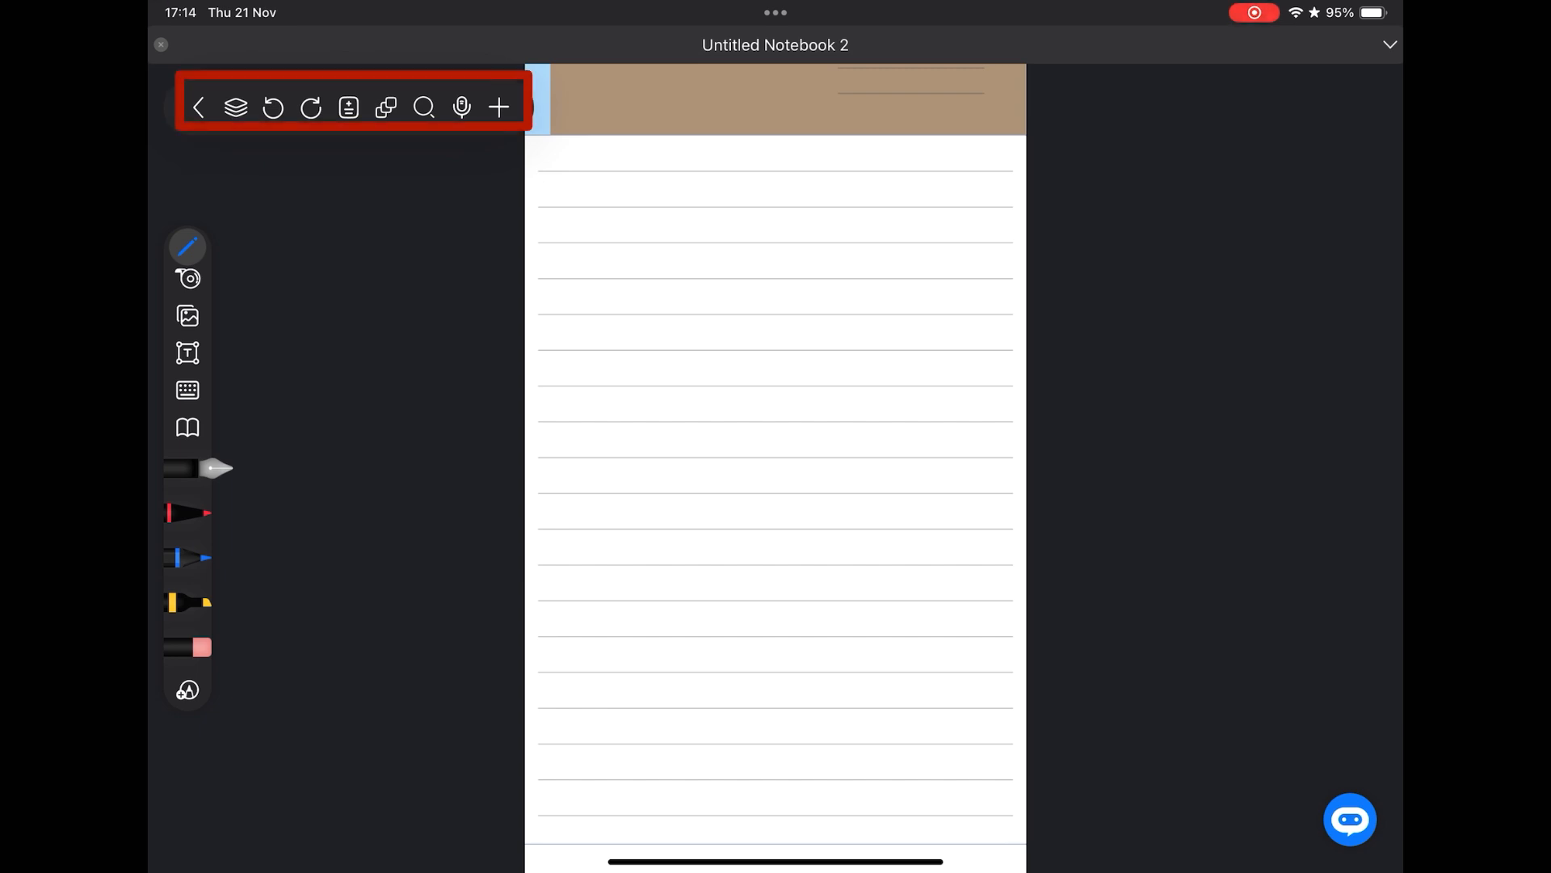
click(236, 108)
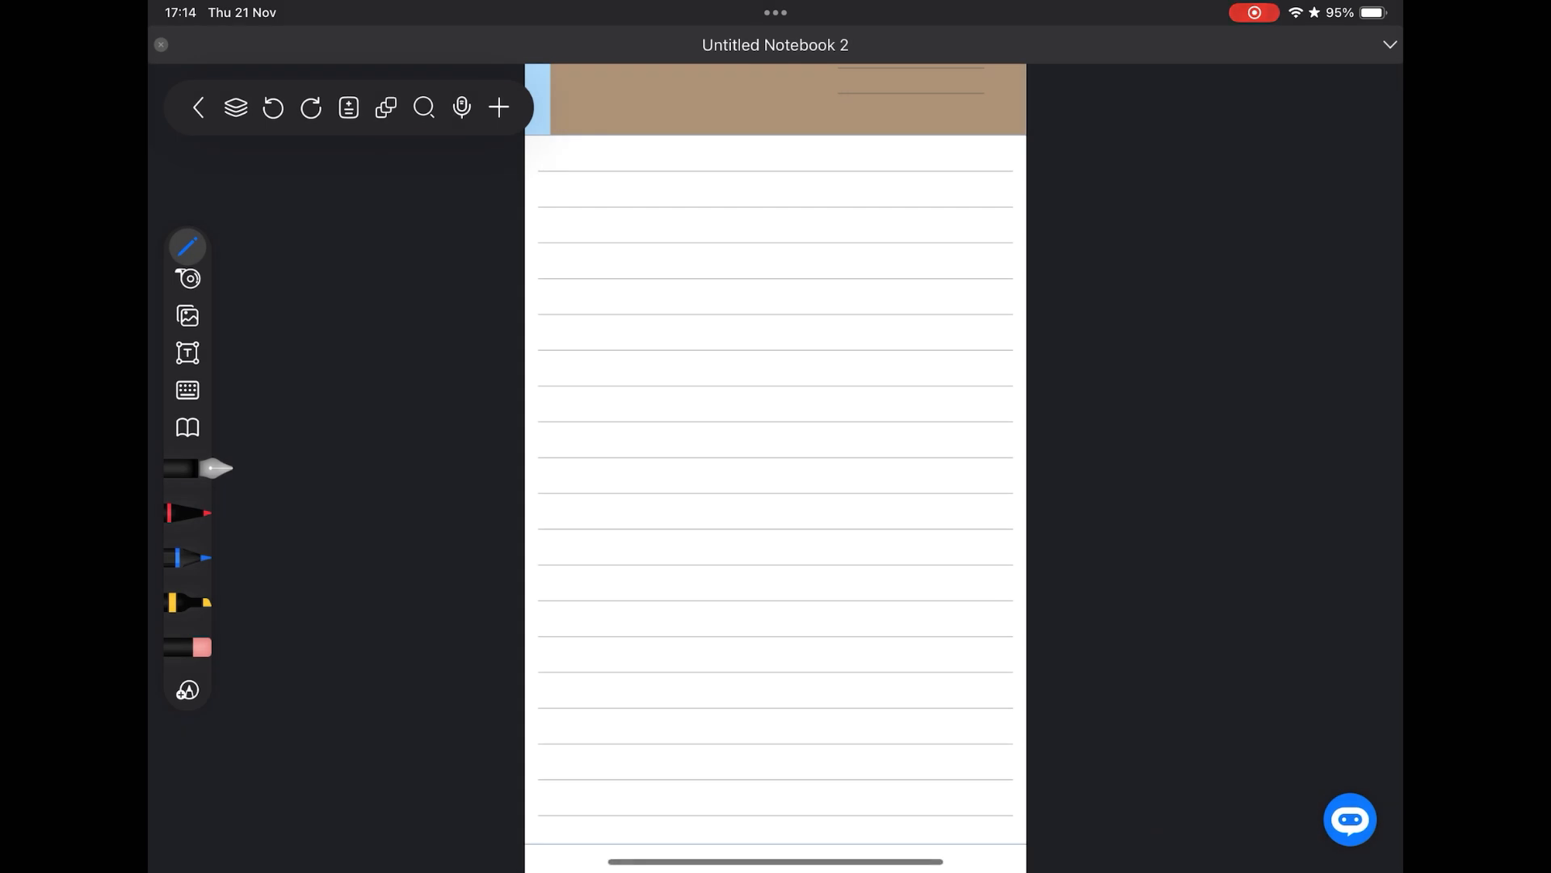
click(349, 107)
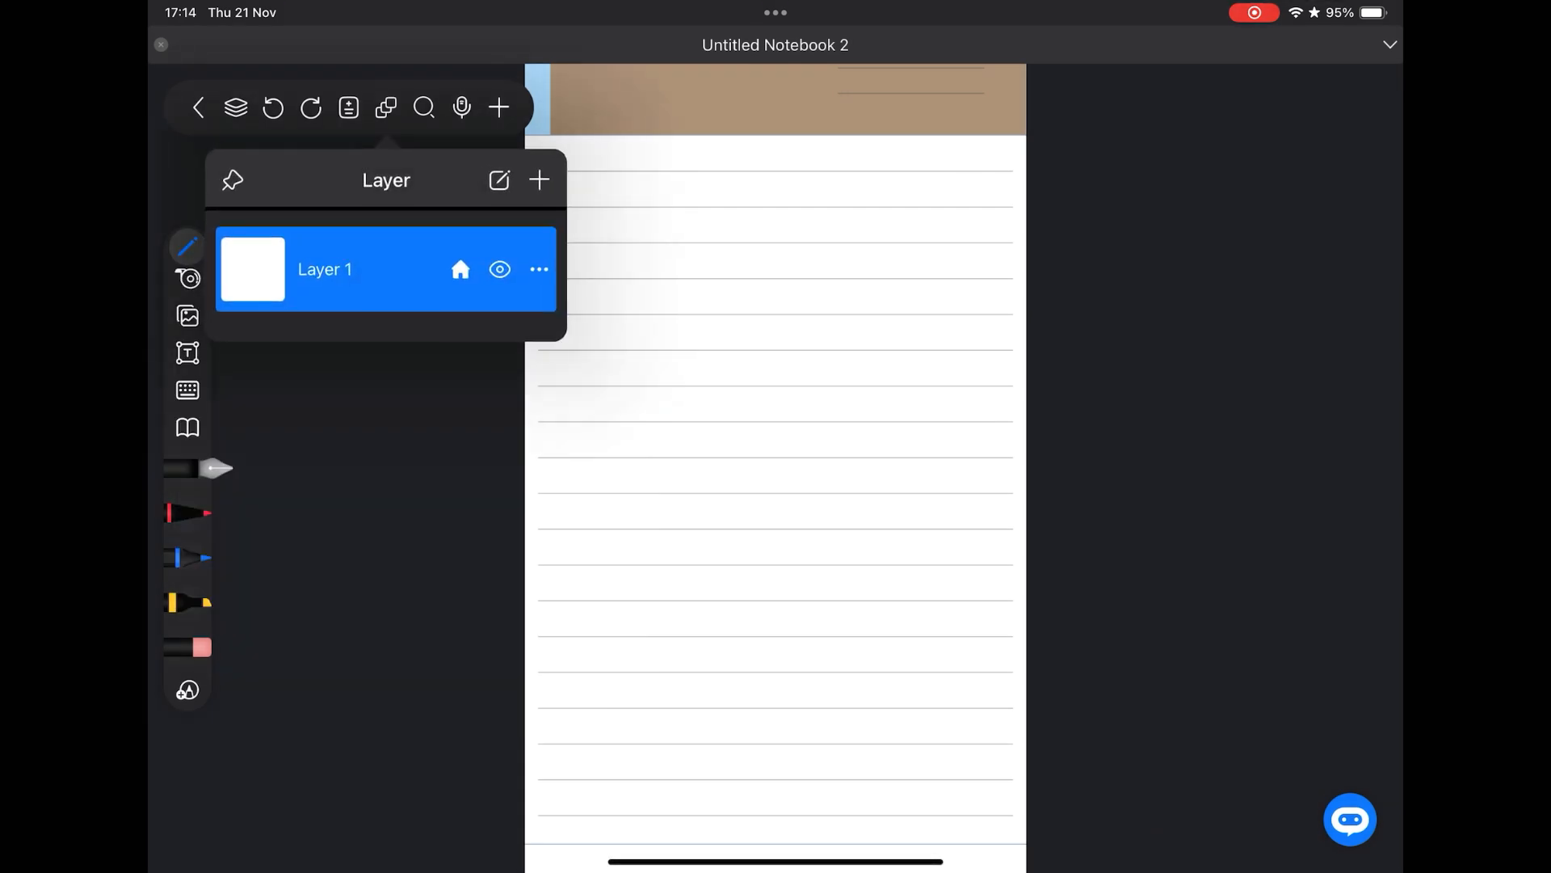
click(499, 107)
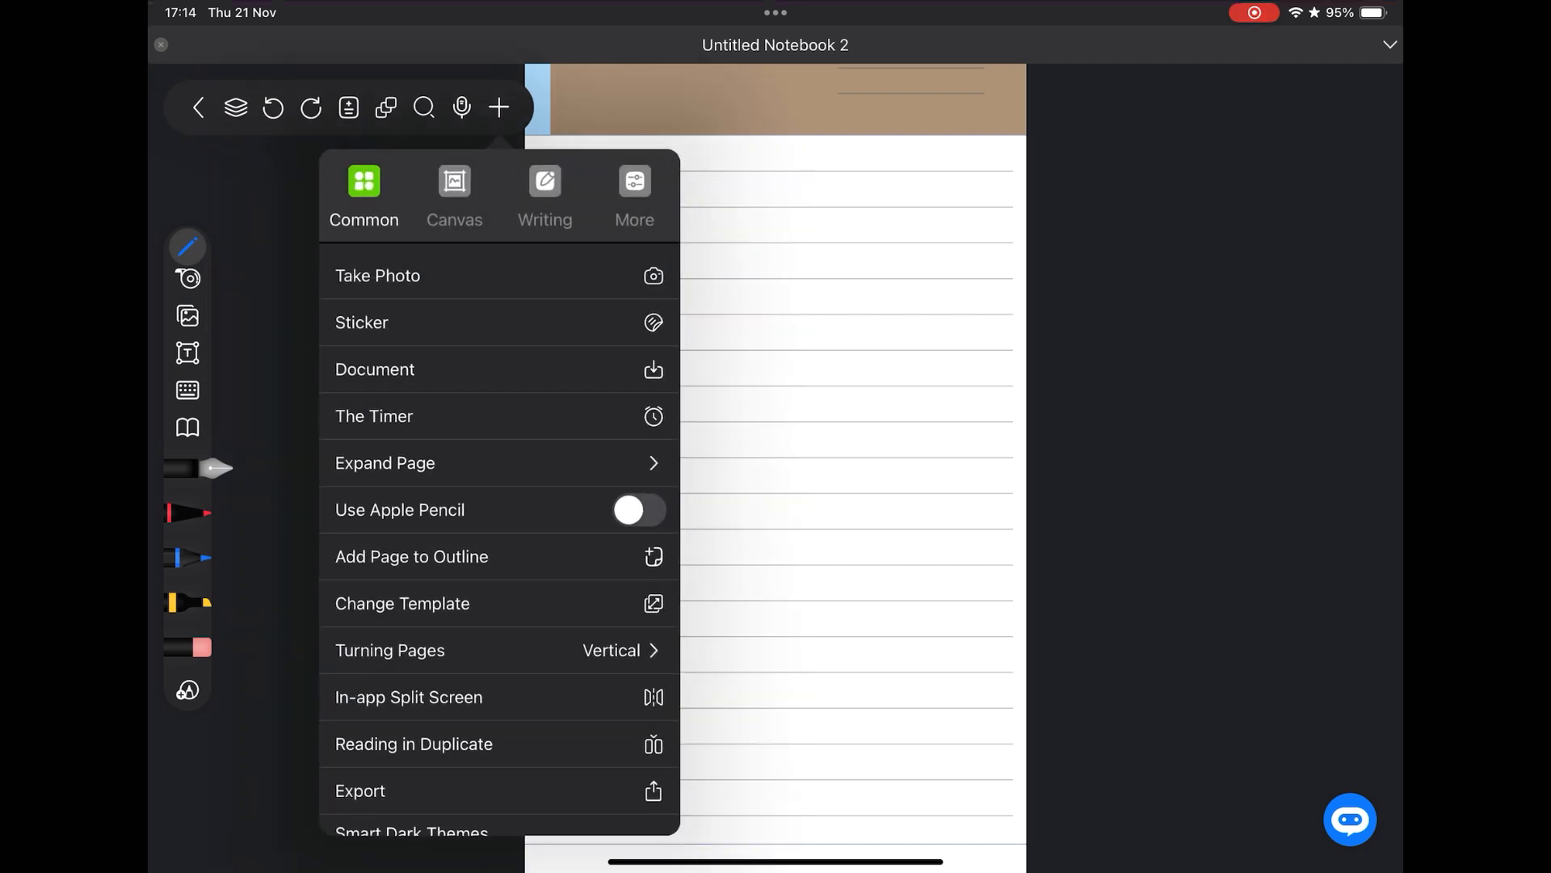
click(362, 322)
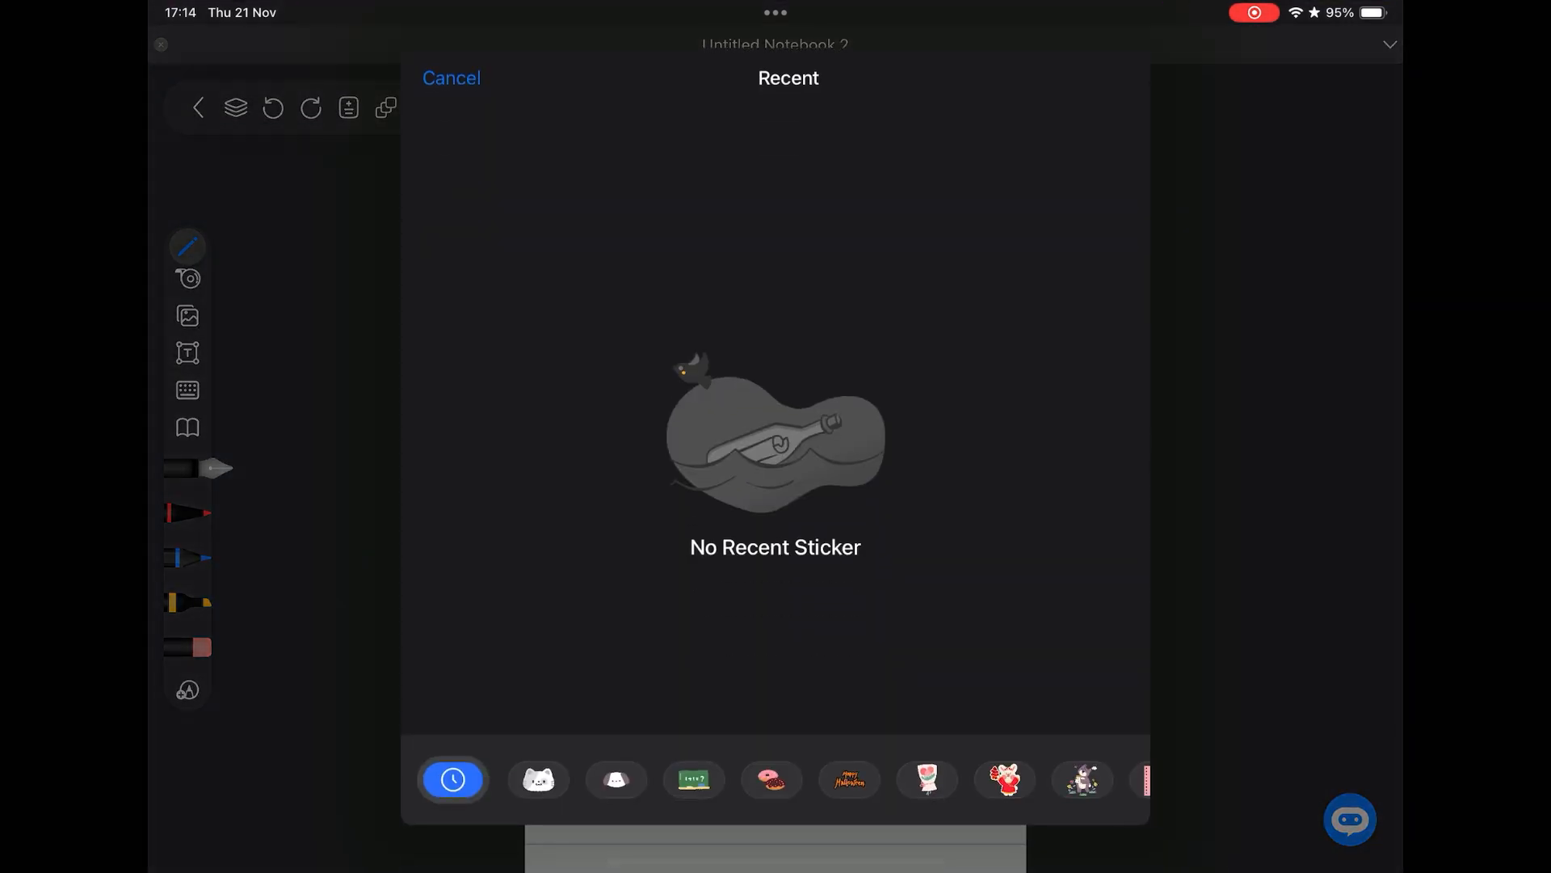
click(450, 77)
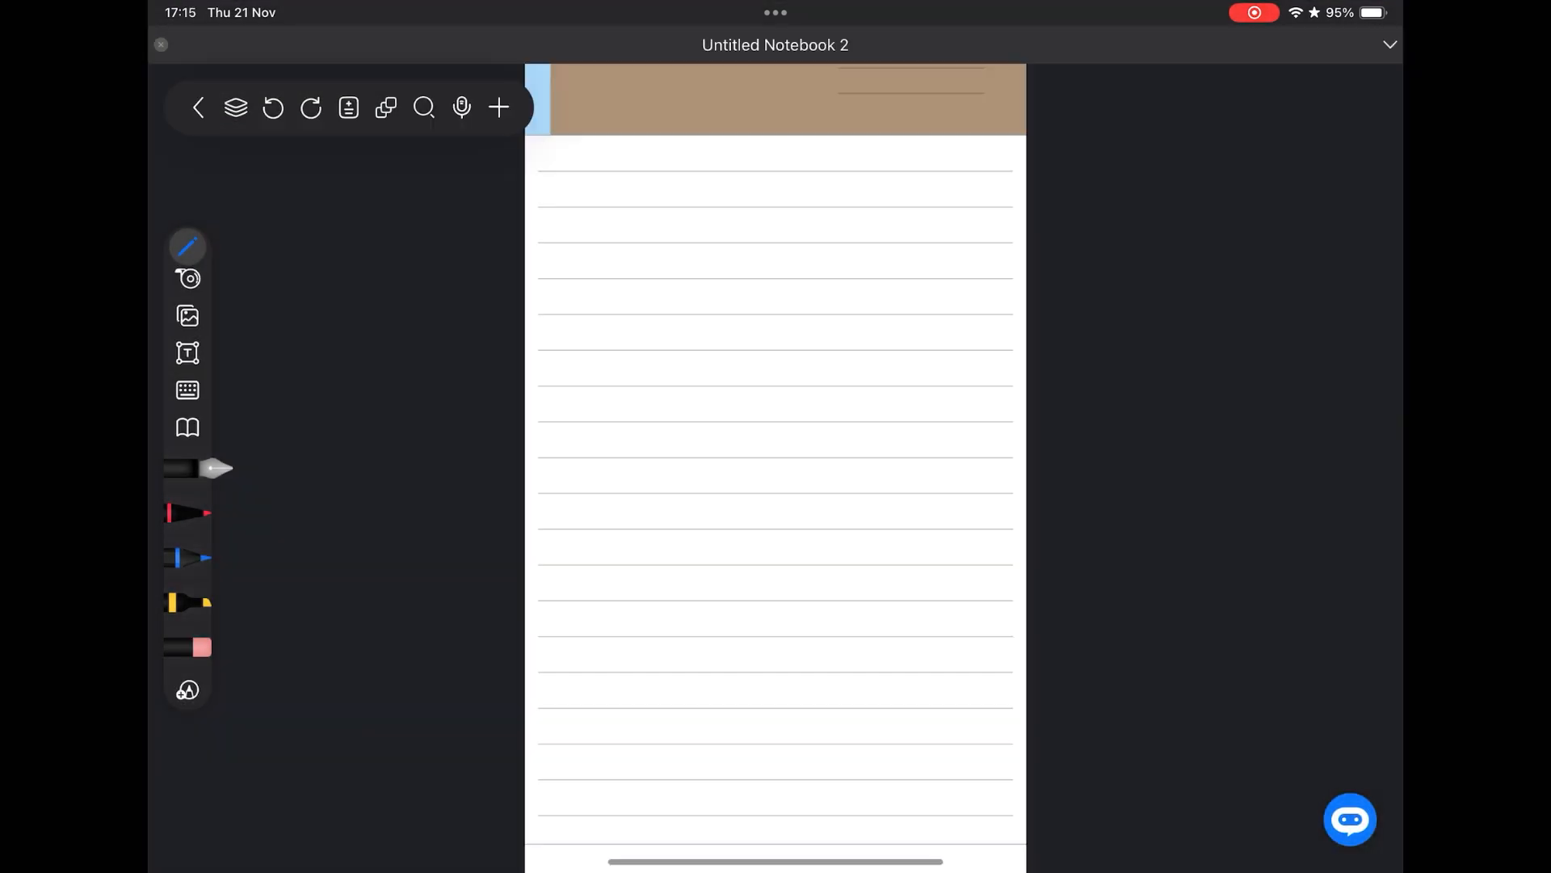
click(500, 106)
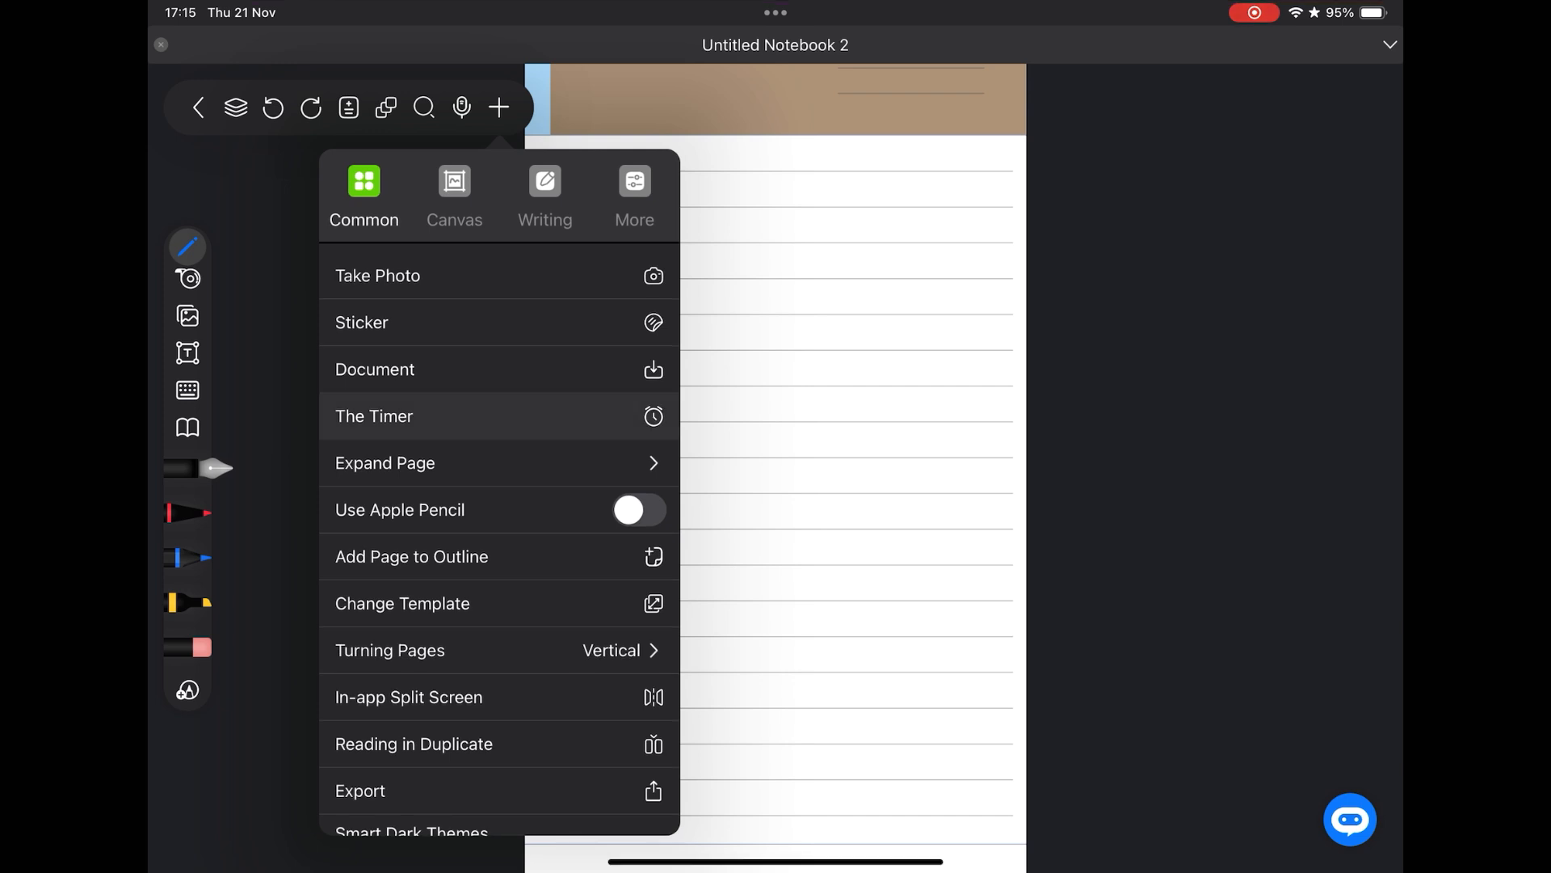
click(373, 415)
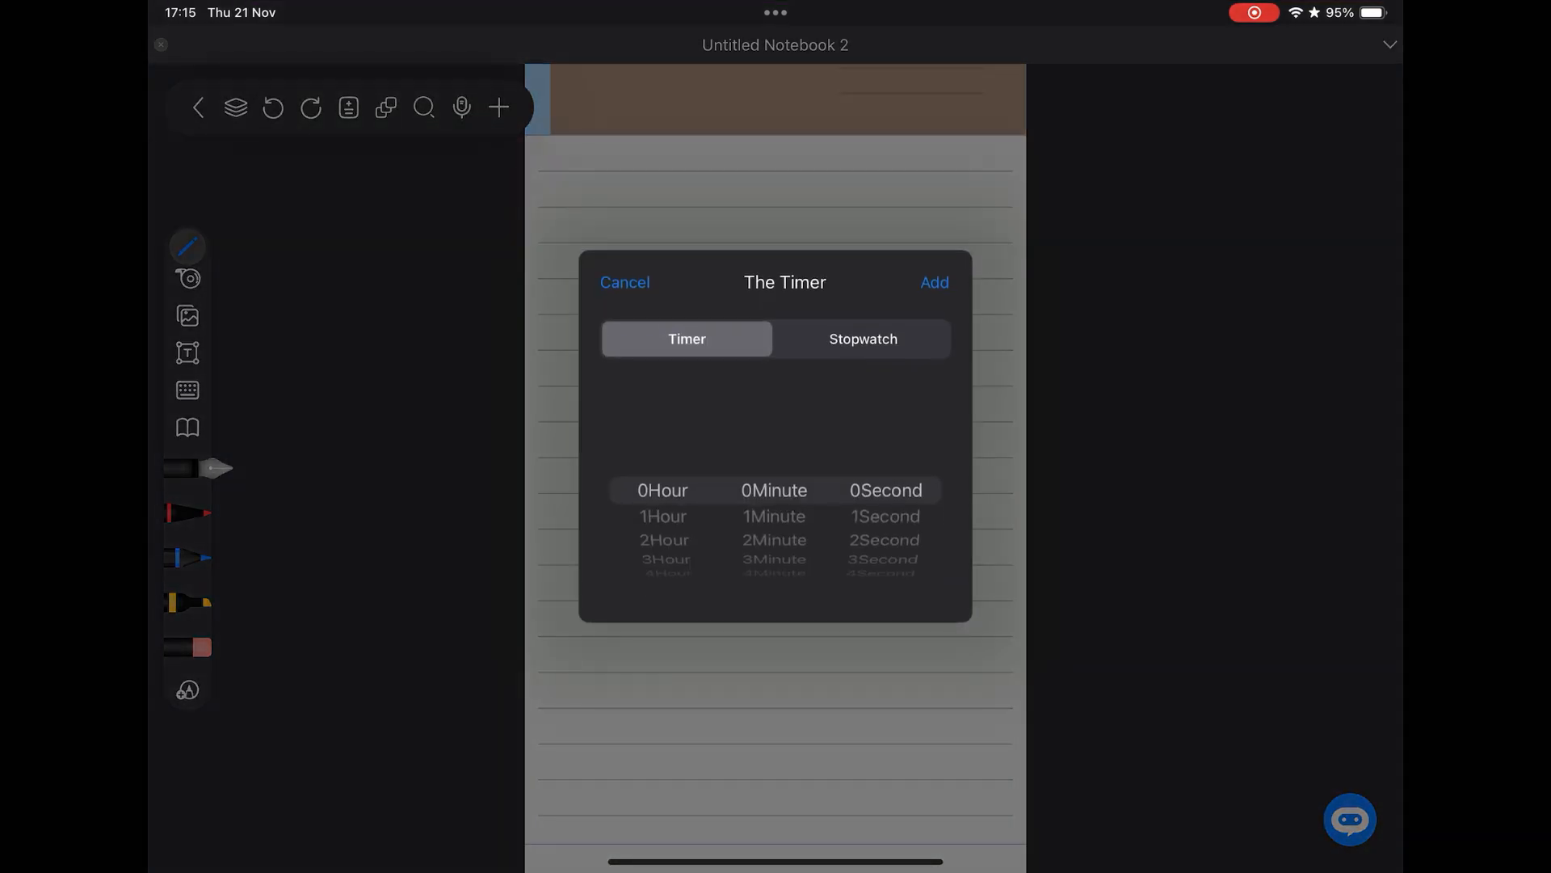
click(623, 281)
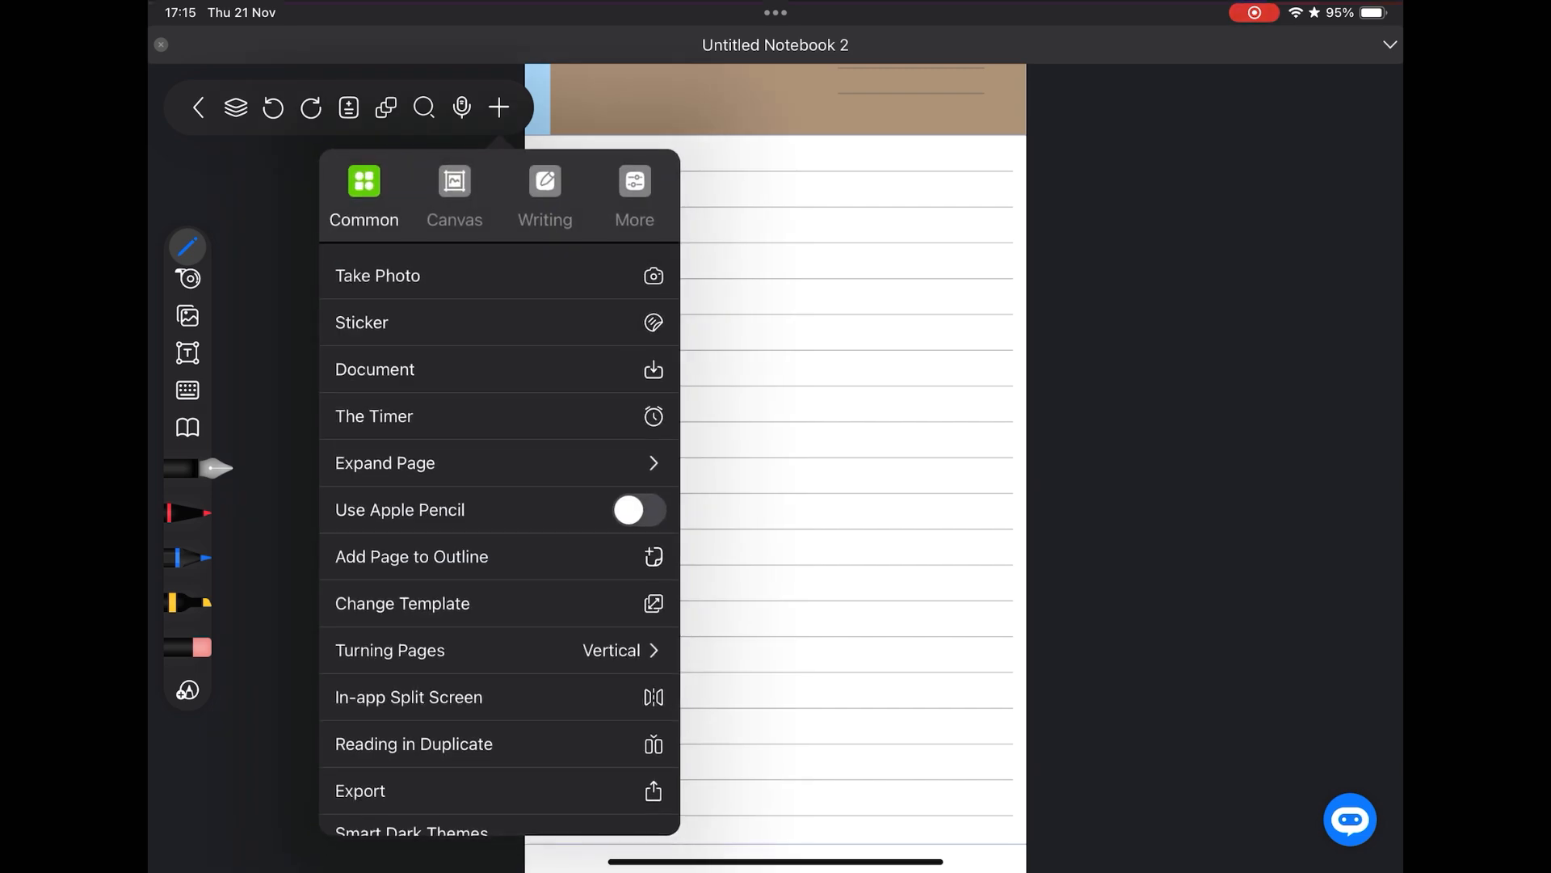
click(385, 462)
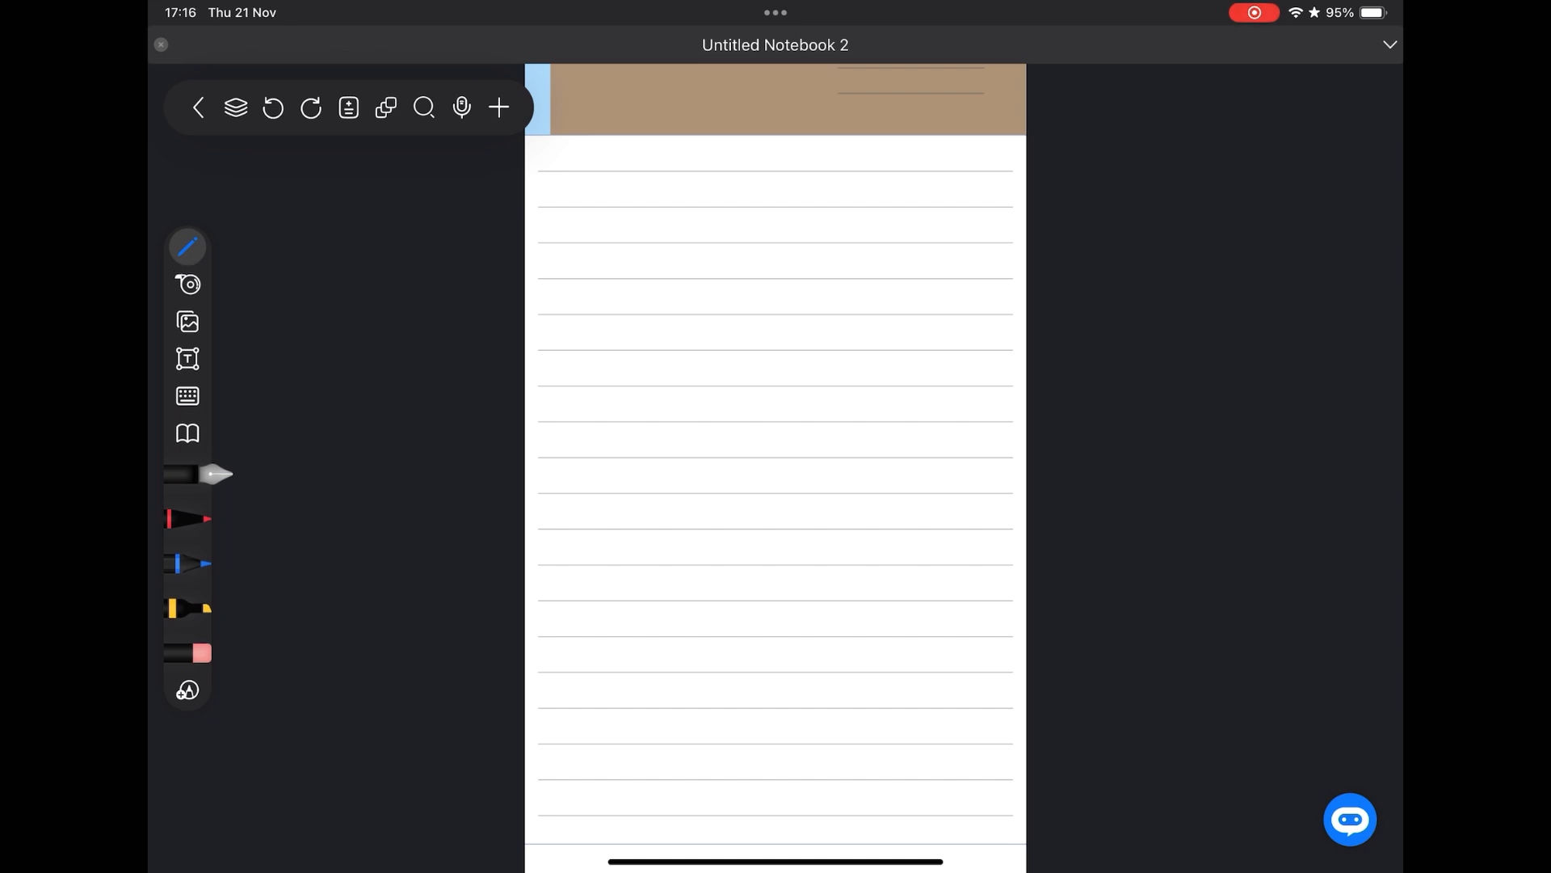
Check the red pen's settings, select the blue pen and yellow highlighter, then leave the notebook.
click(188, 246)
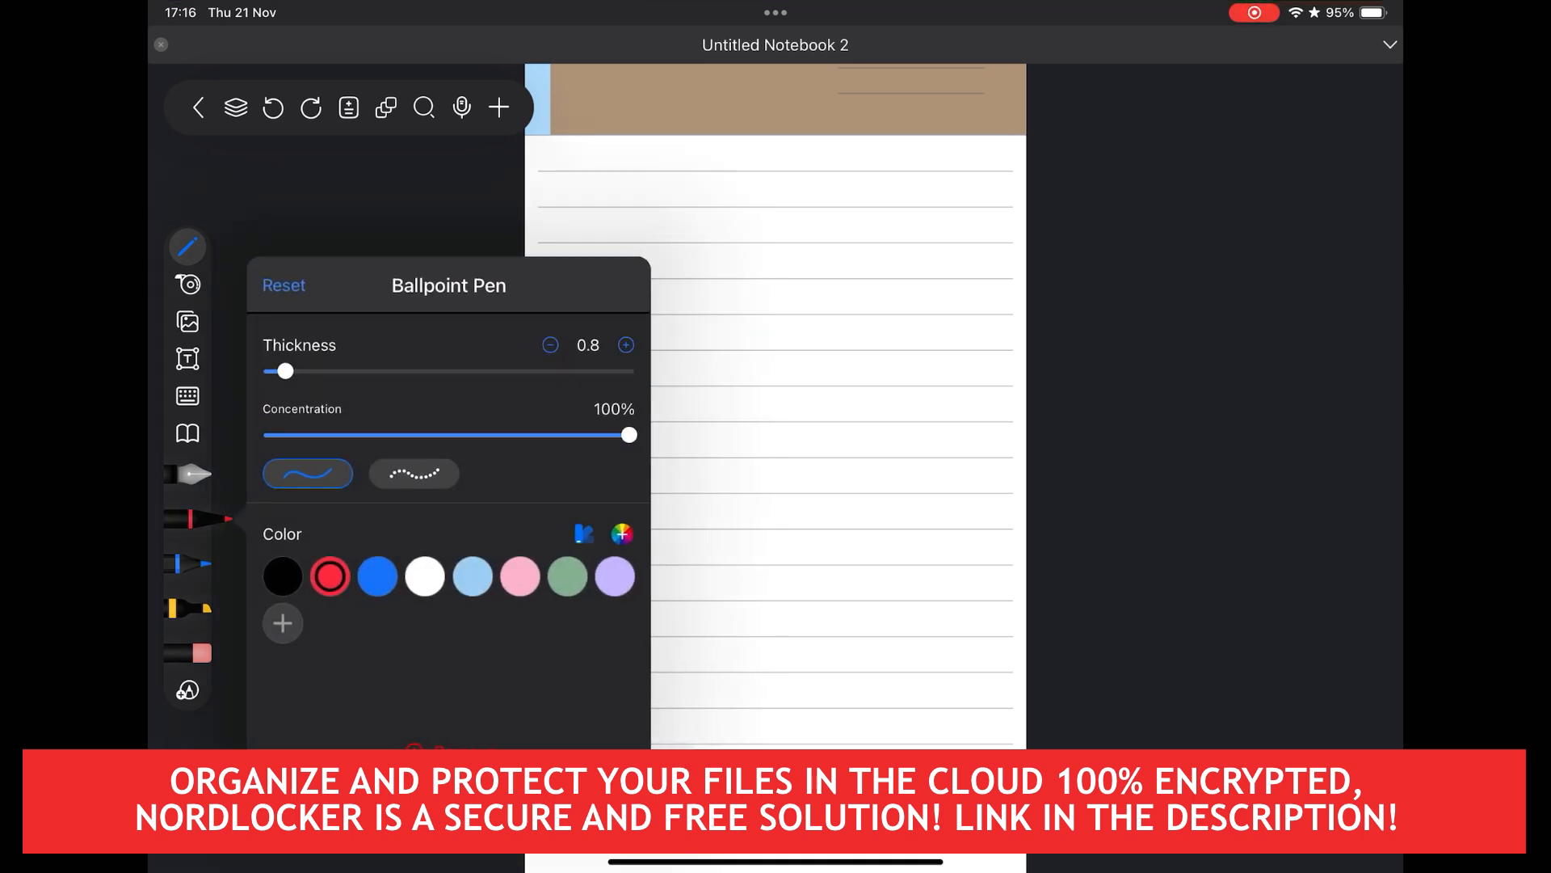
click(186, 246)
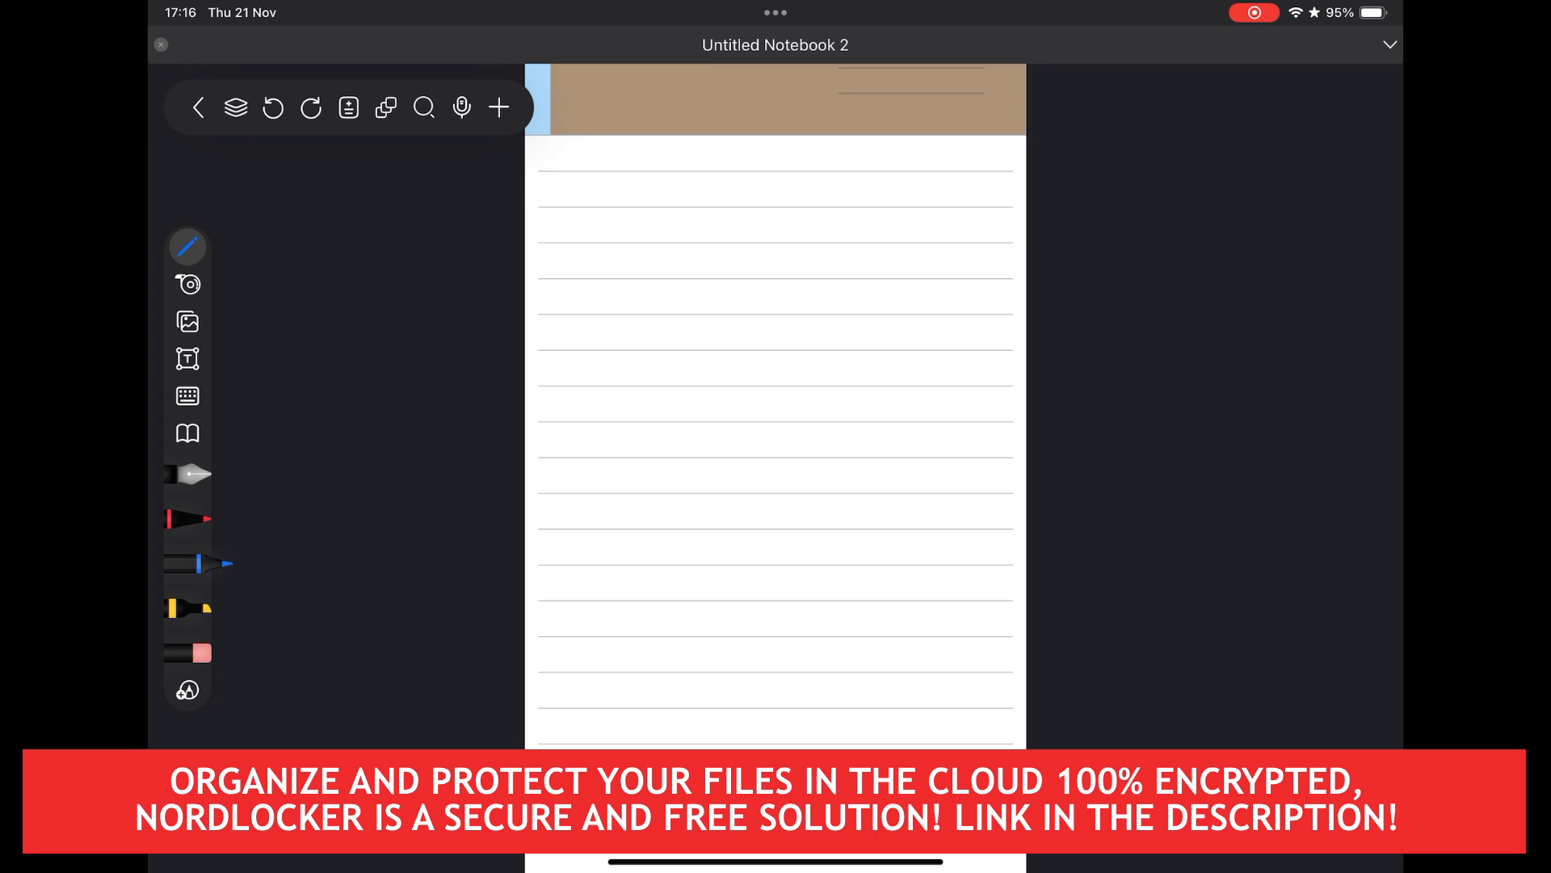
click(186, 246)
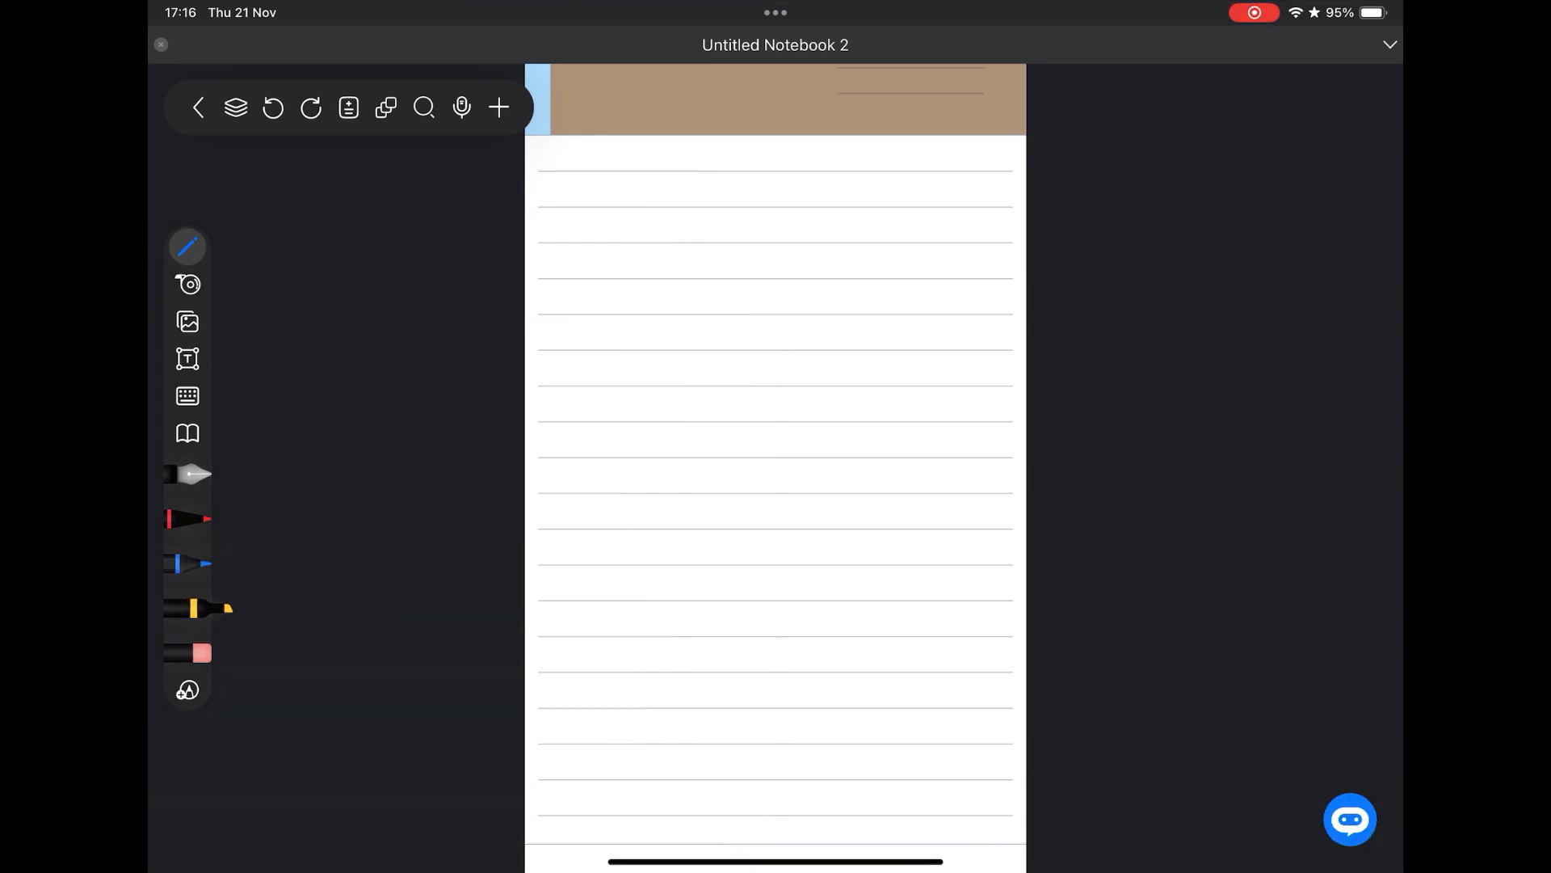
click(188, 608)
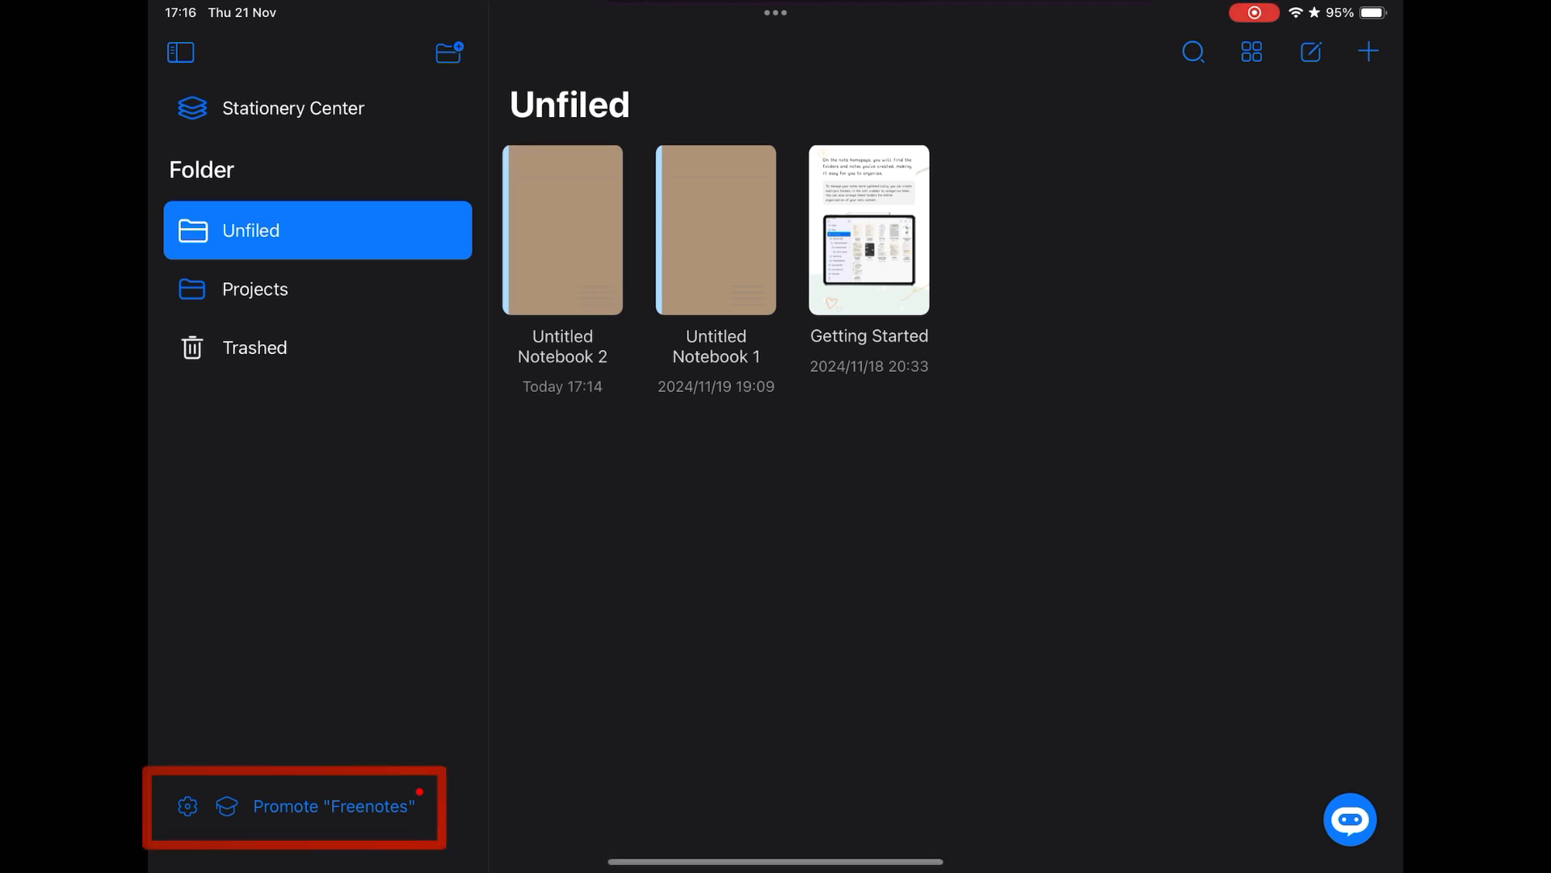
Turn Dark Themes off in the app settings so the library shows in light mode.
click(186, 805)
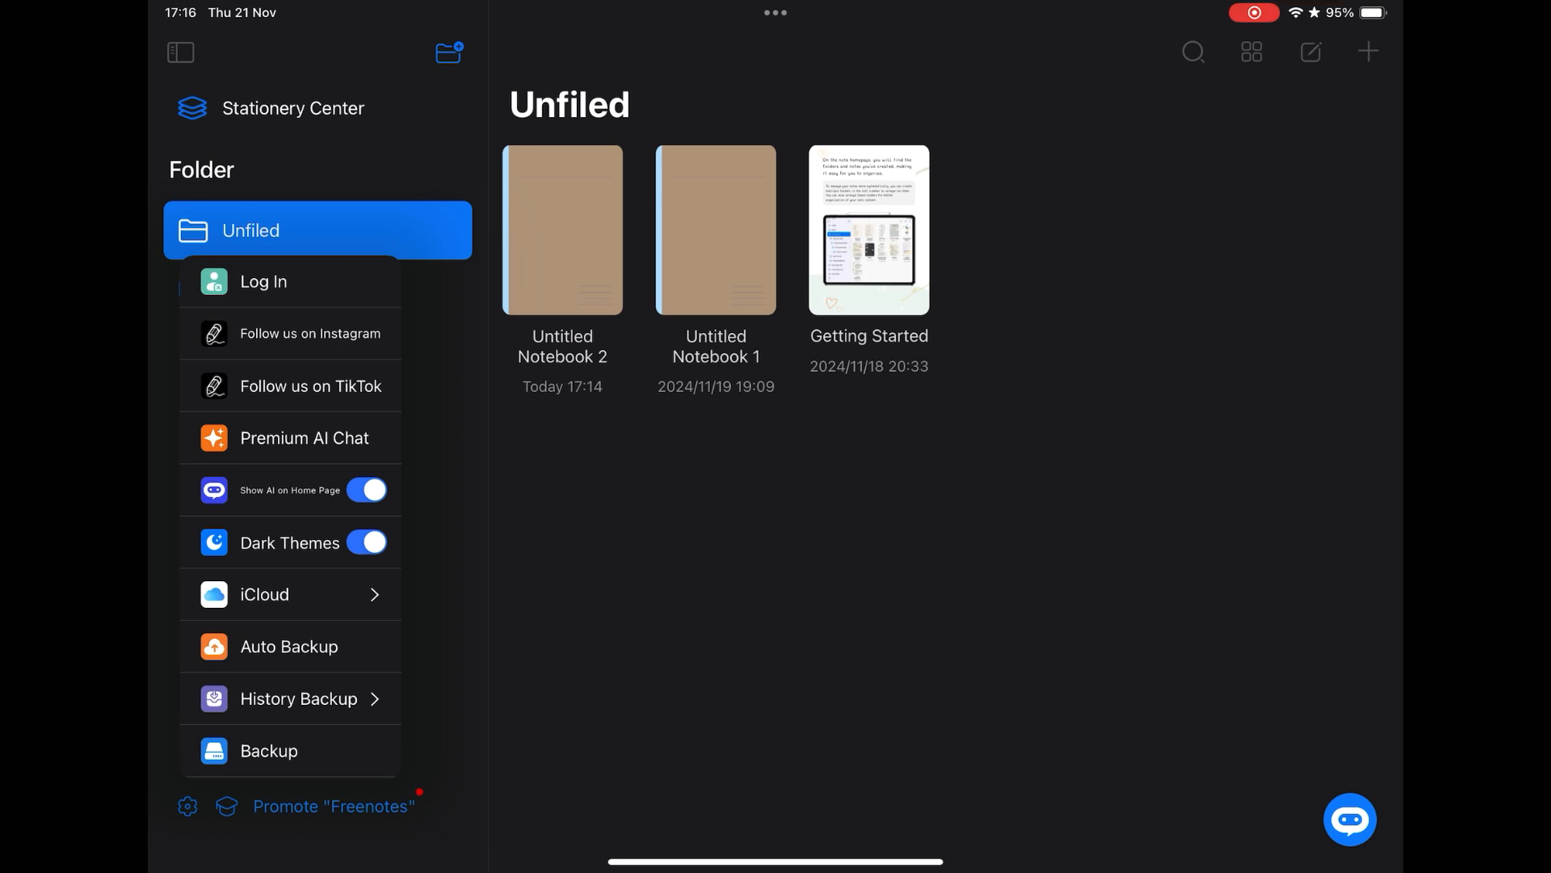
click(367, 542)
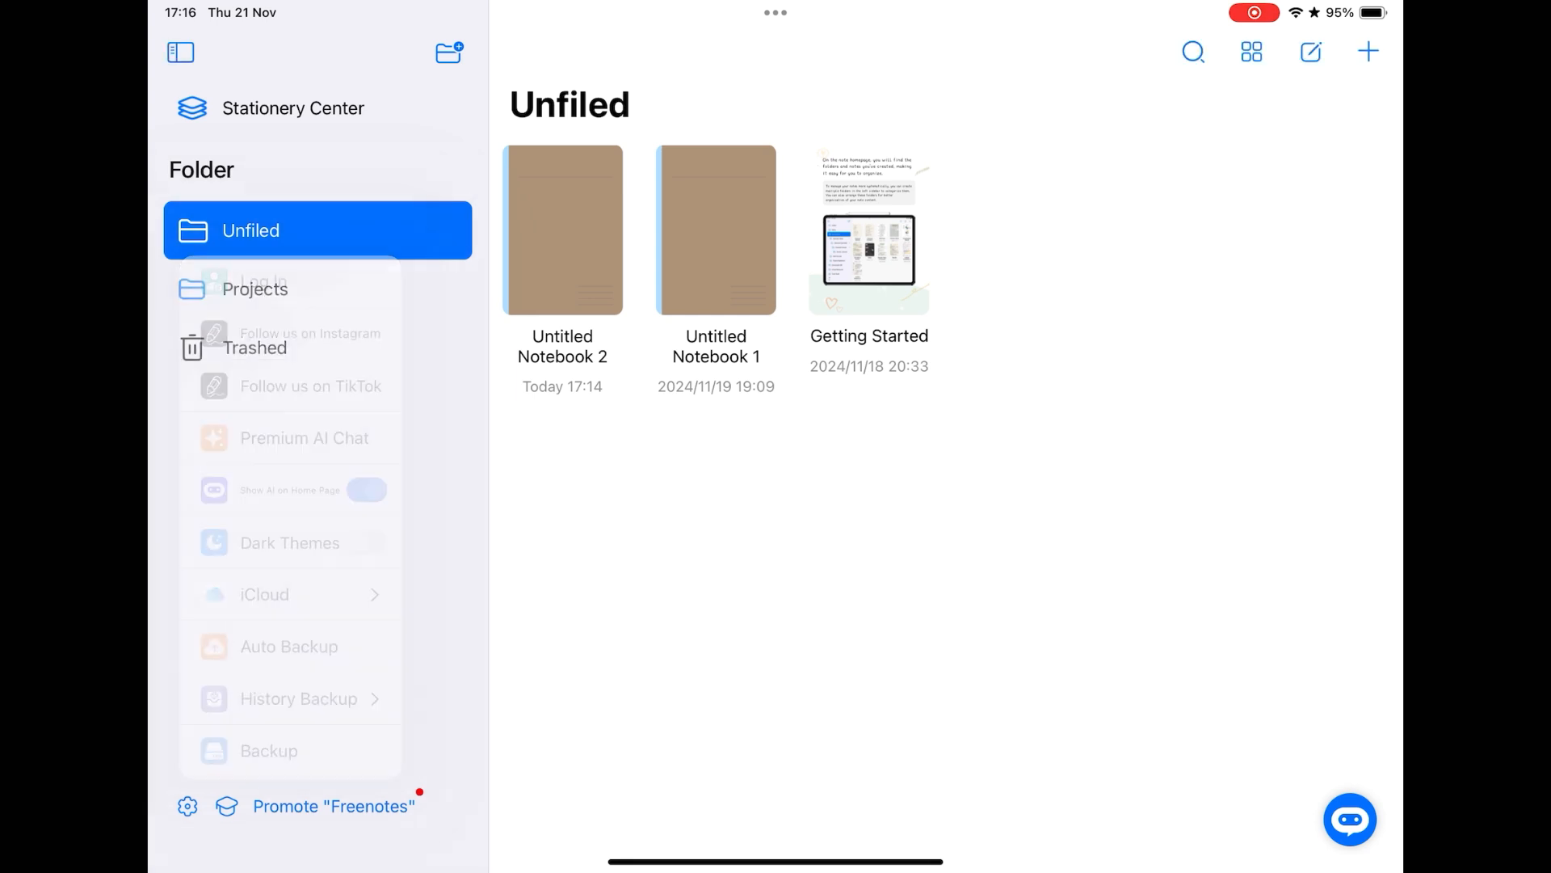
click(264, 593)
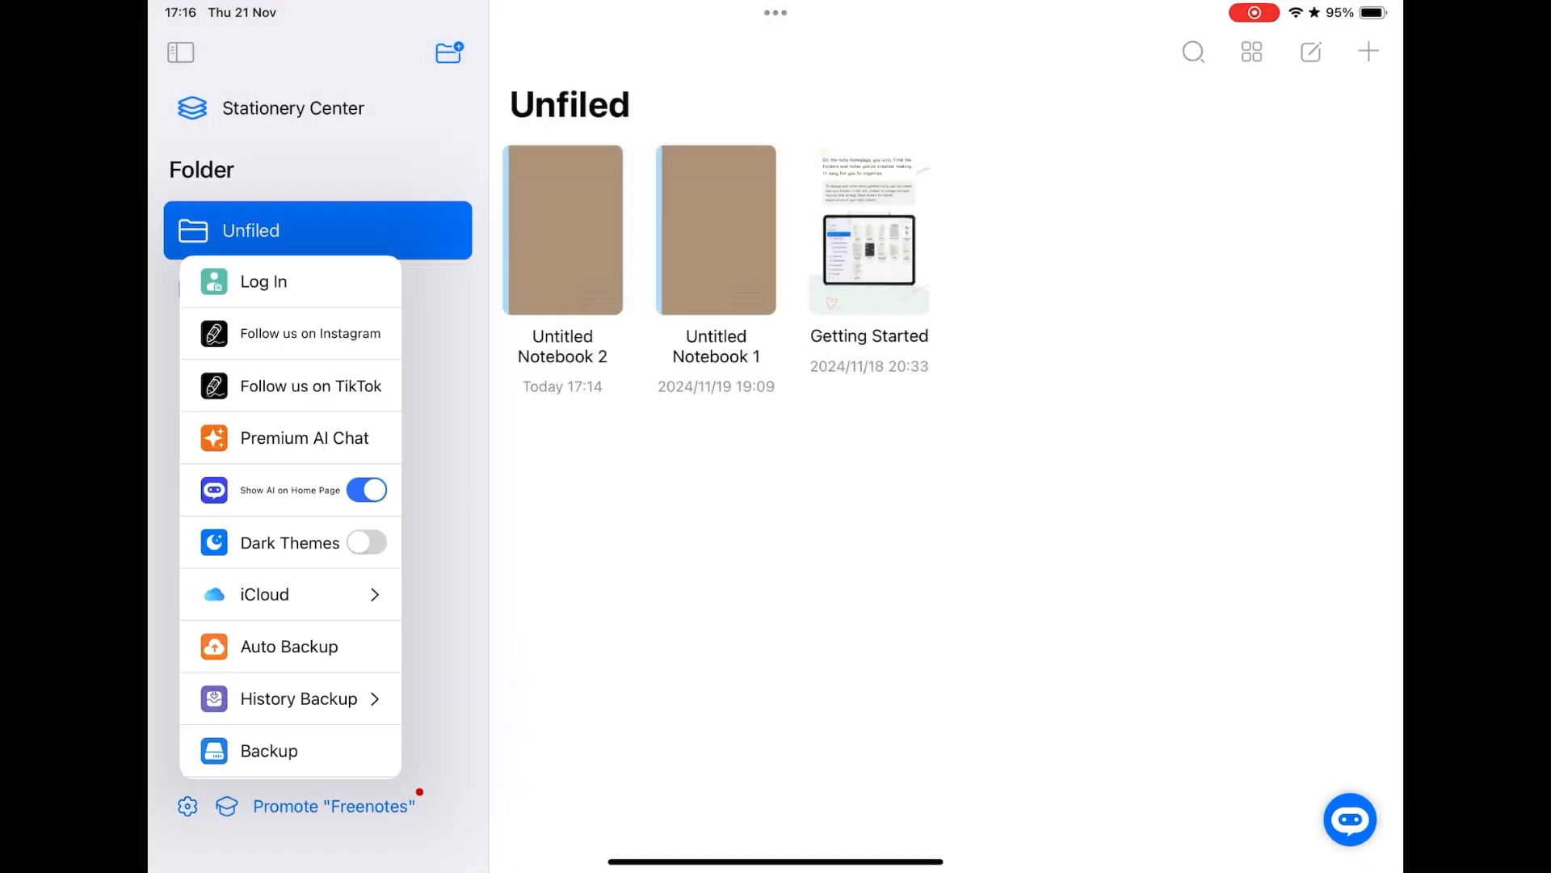
click(290, 647)
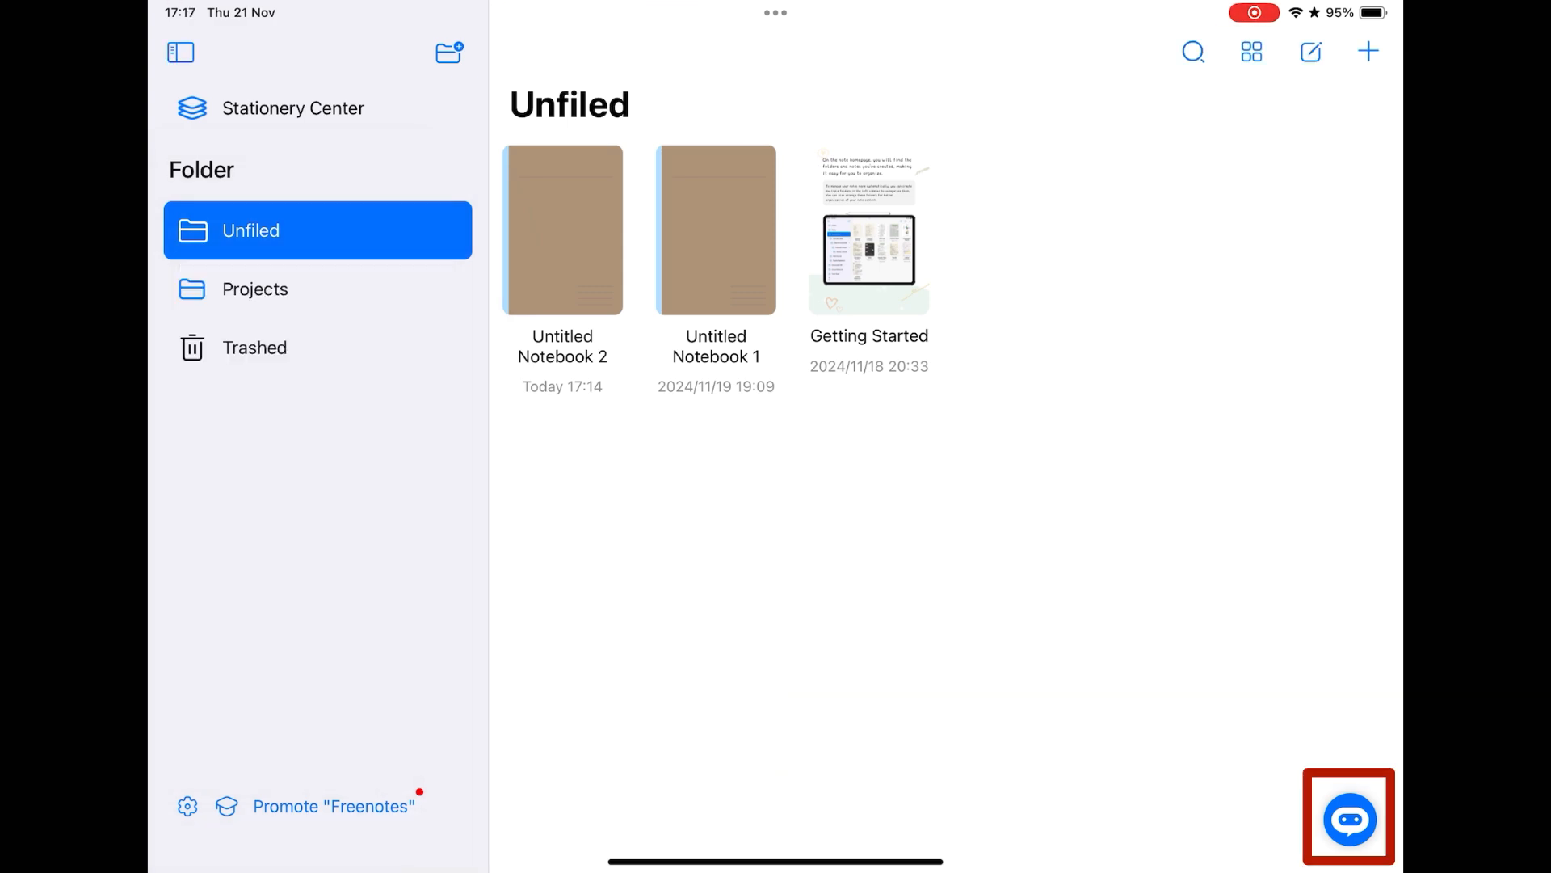
Bring up the AI assistant from the library screen.
click(1347, 817)
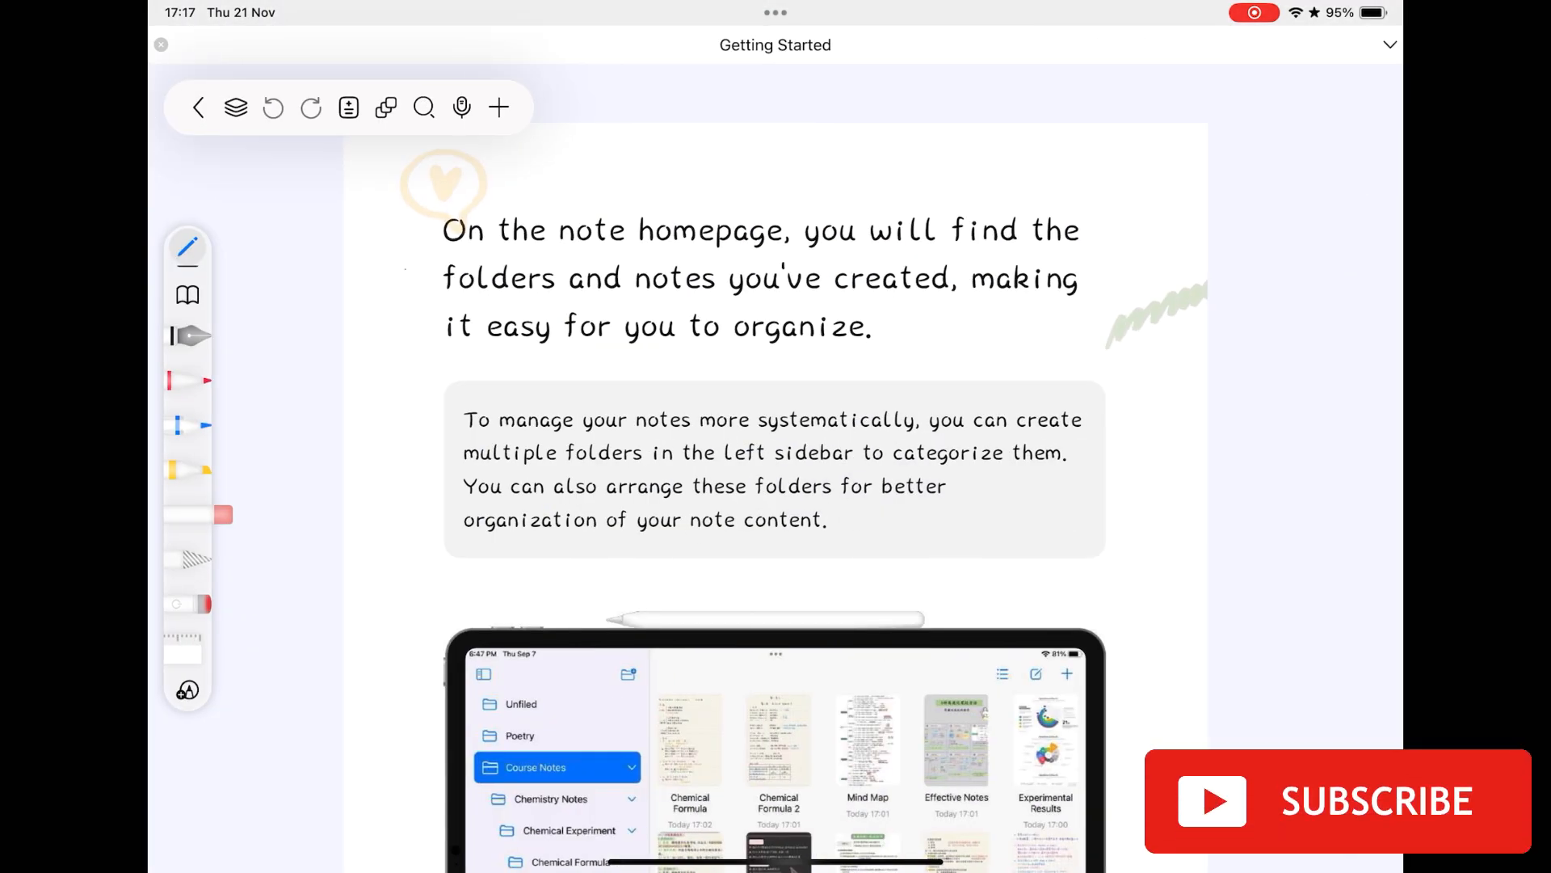
Scroll to the note's last page and switch Smart Dark Themes on in its options.
scroll(down, 3)
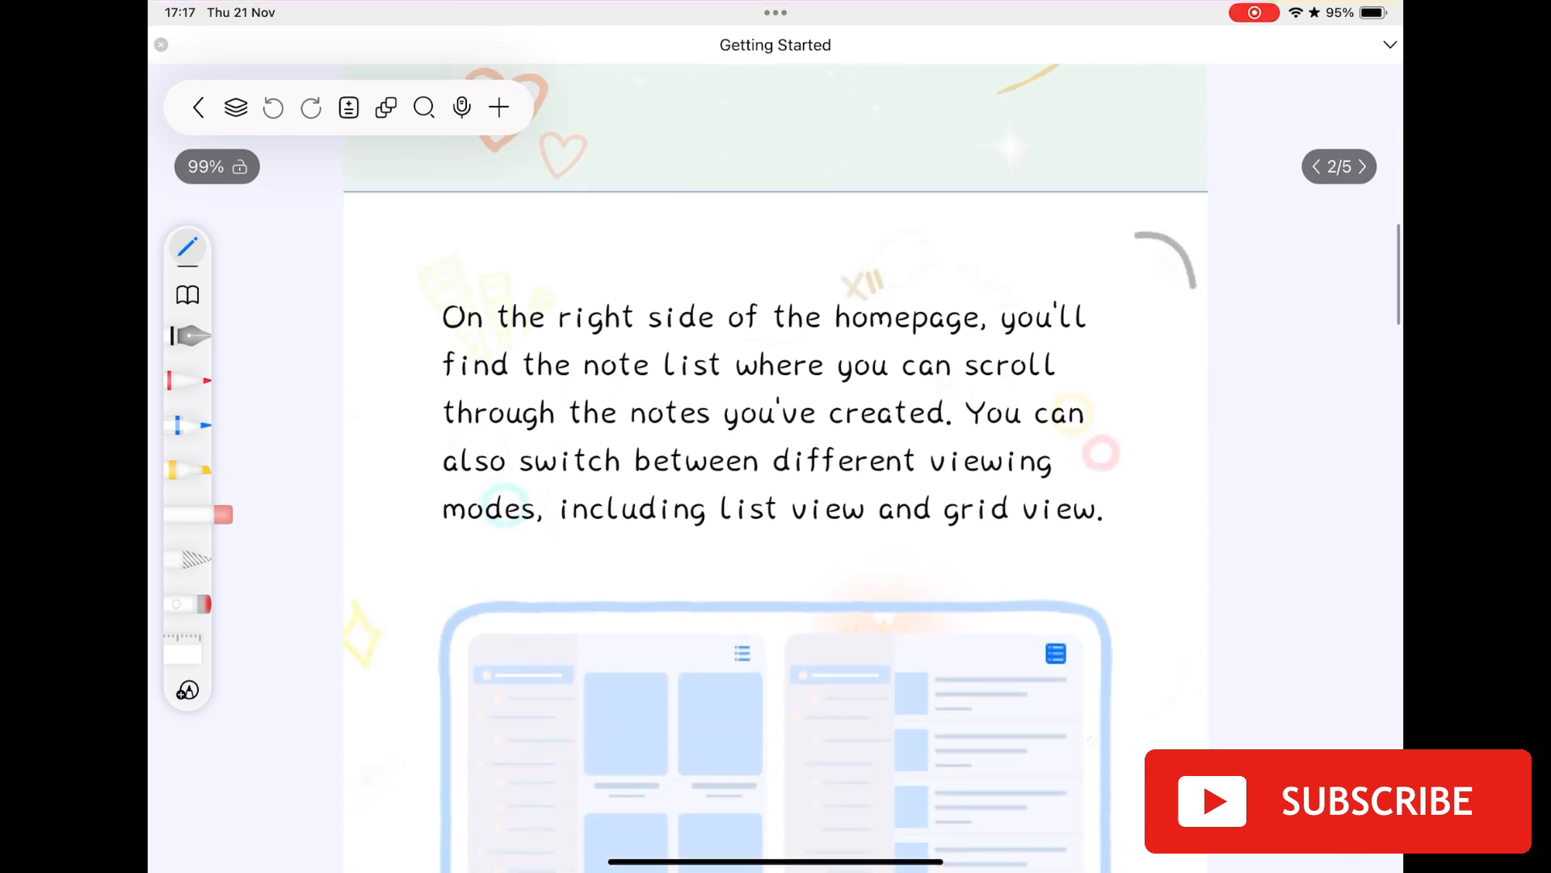
scroll(down, 3)
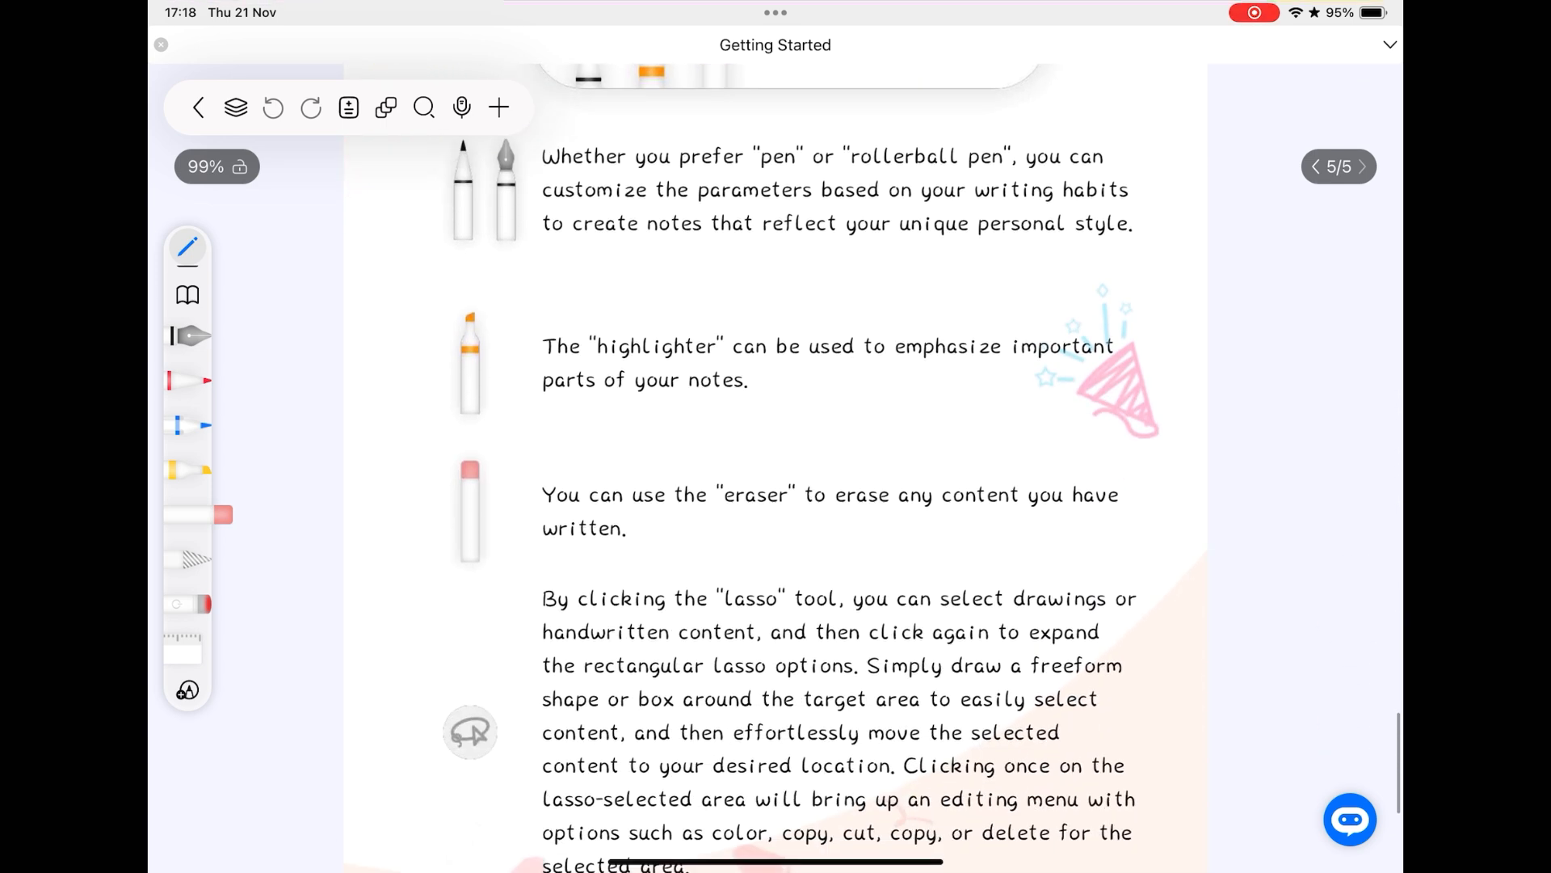
click(500, 107)
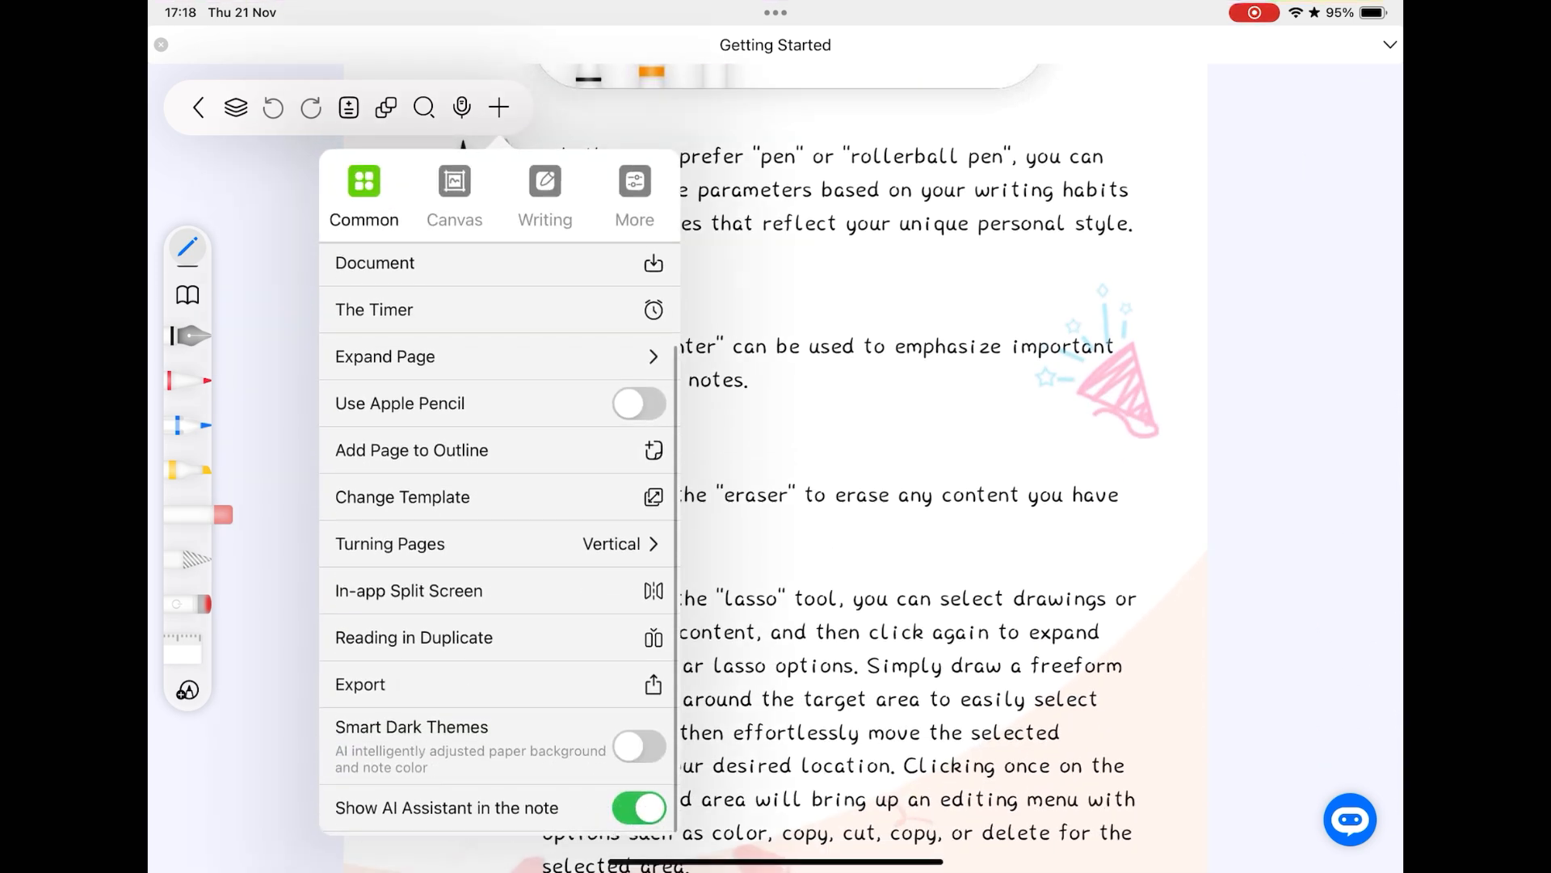
click(640, 750)
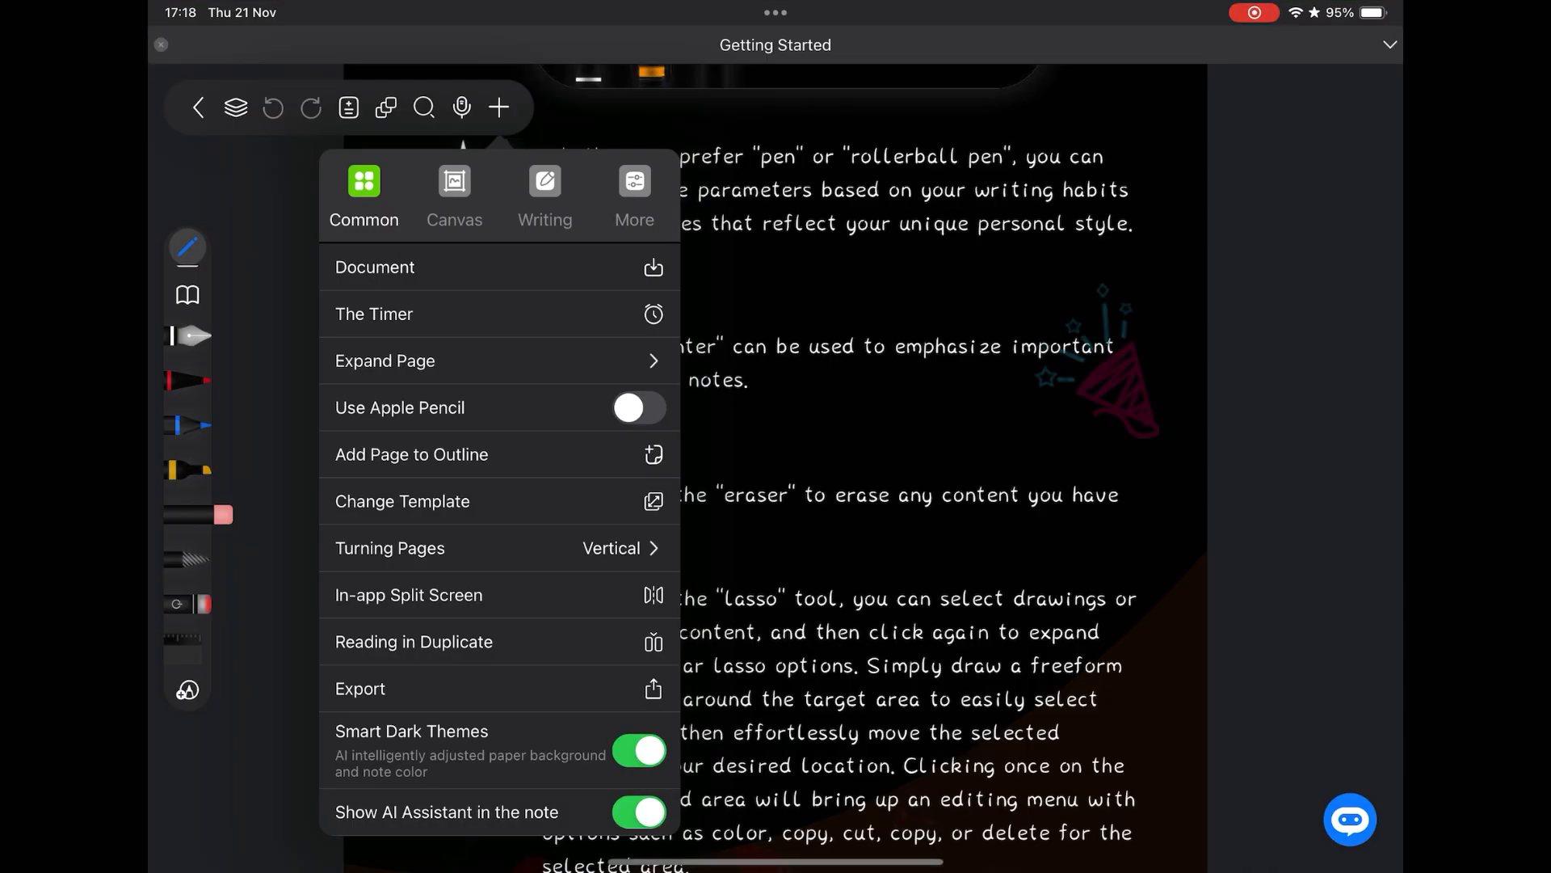